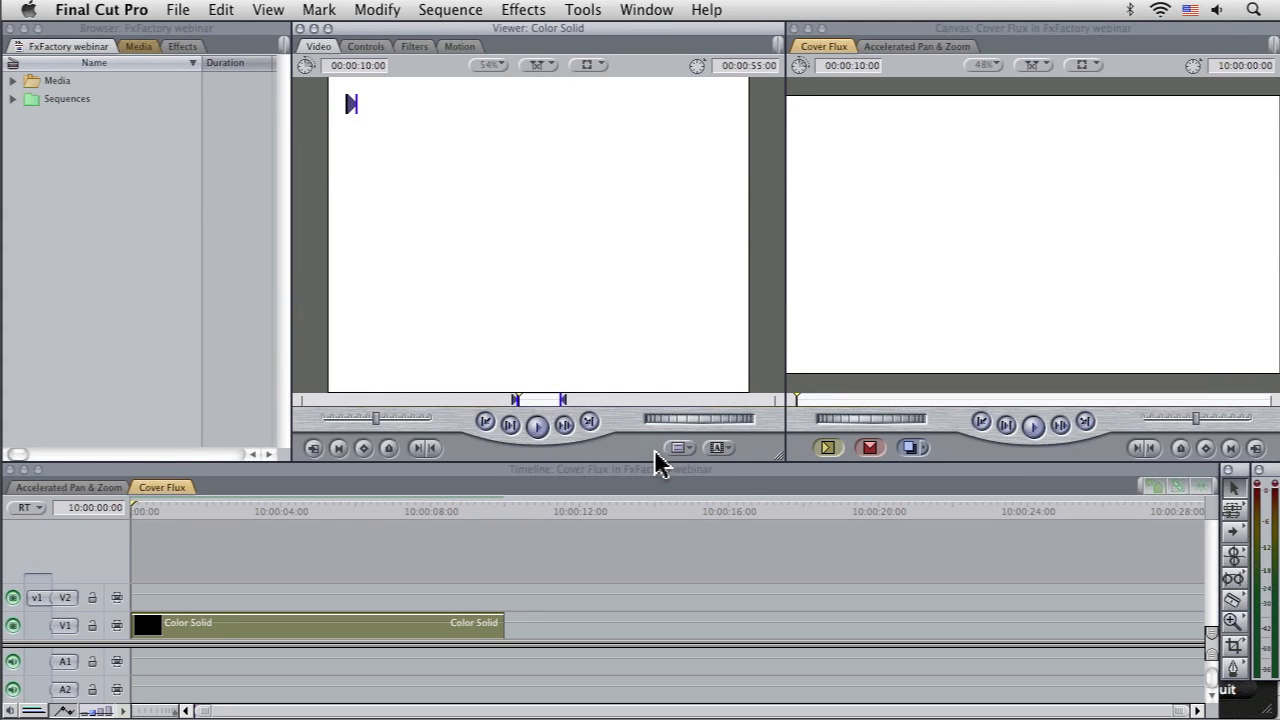
{"action": "mouse_move", "coordinate": [740, 458]}
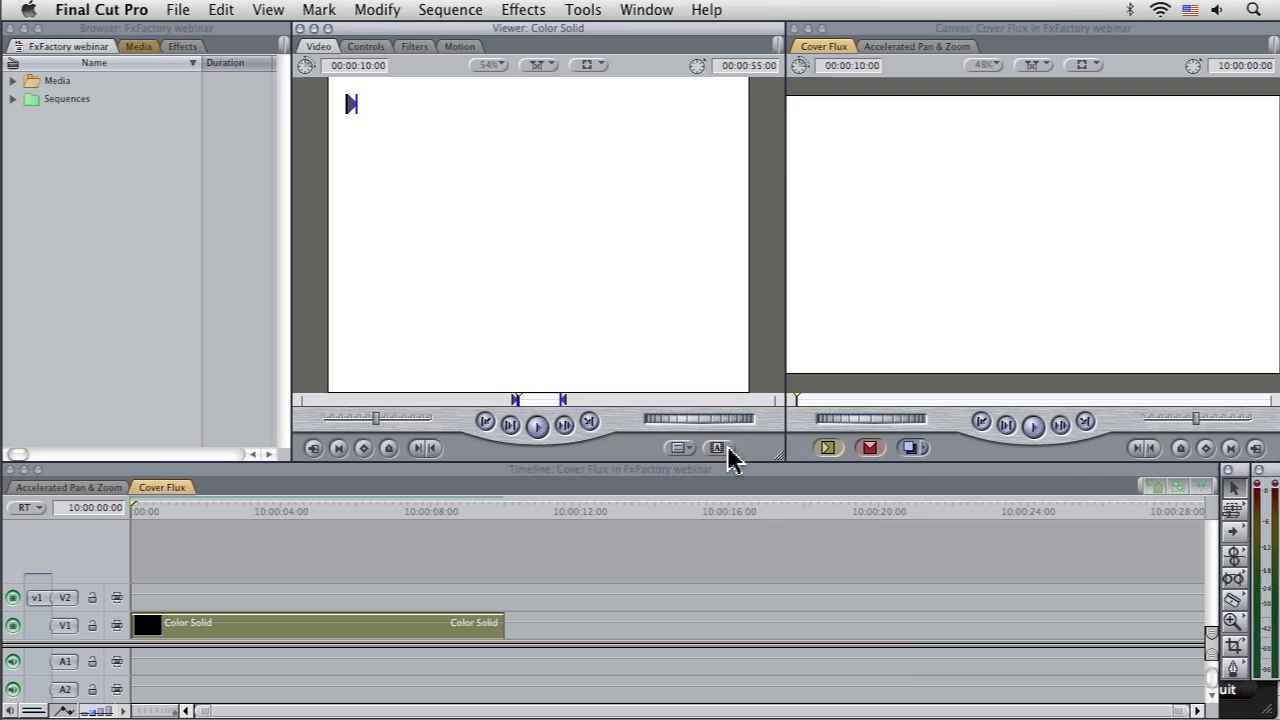
- Load CoverFlux 2 from the generator menu and play its reflected image stack in the Viewer
{"action": "left_click", "coordinate": [716, 448]}
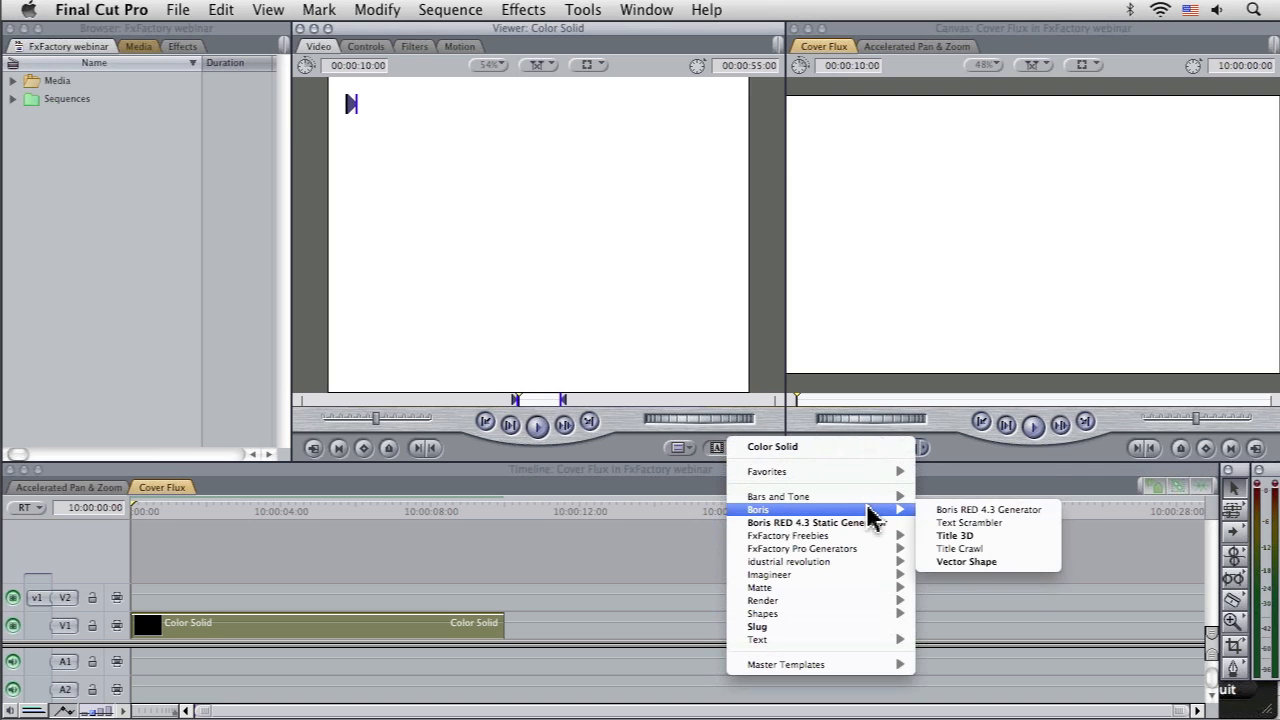
{"action": "mouse_move", "coordinate": [870, 560]}
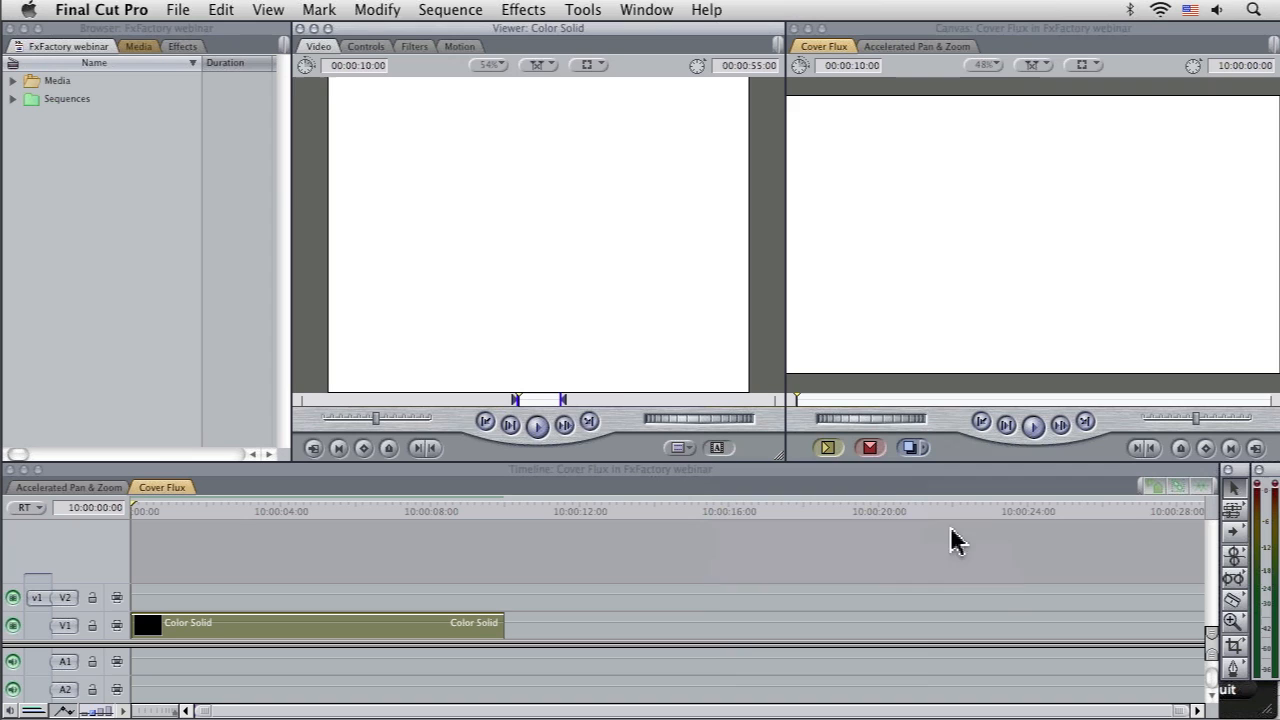
{"action": "left_click", "coordinate": [536, 424]}
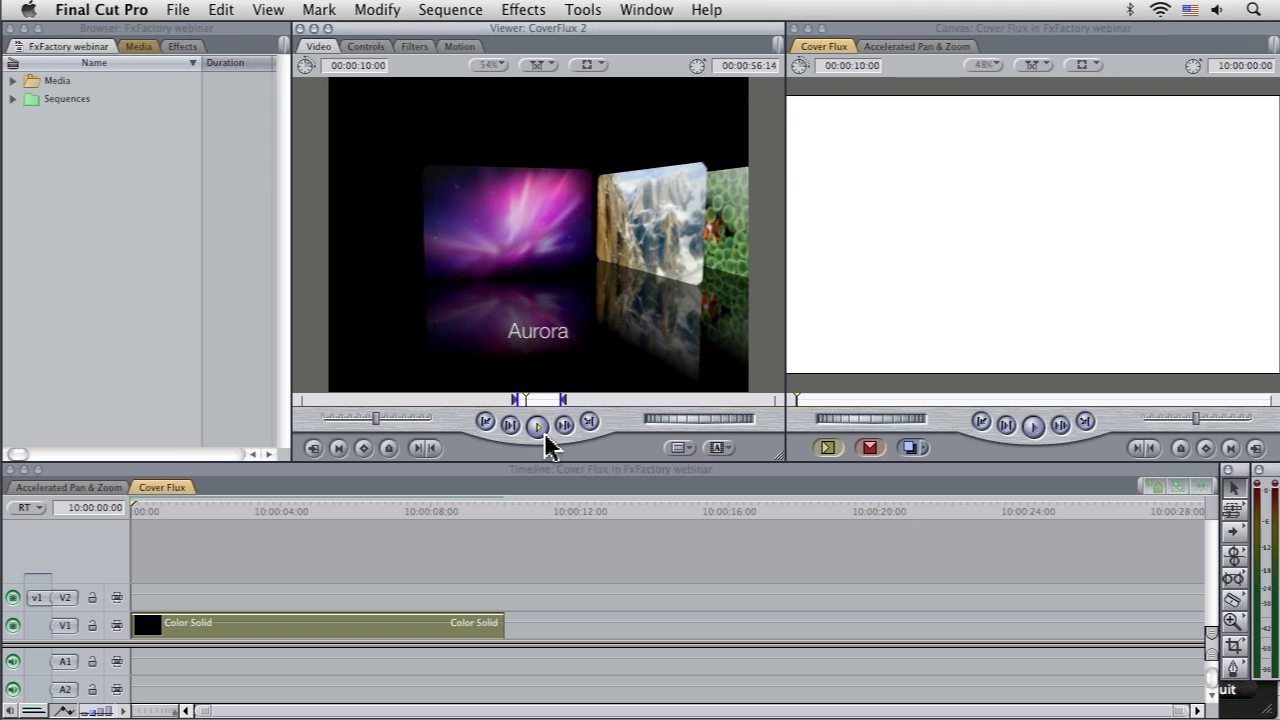
{"action": "left_click", "coordinate": [534, 424]}
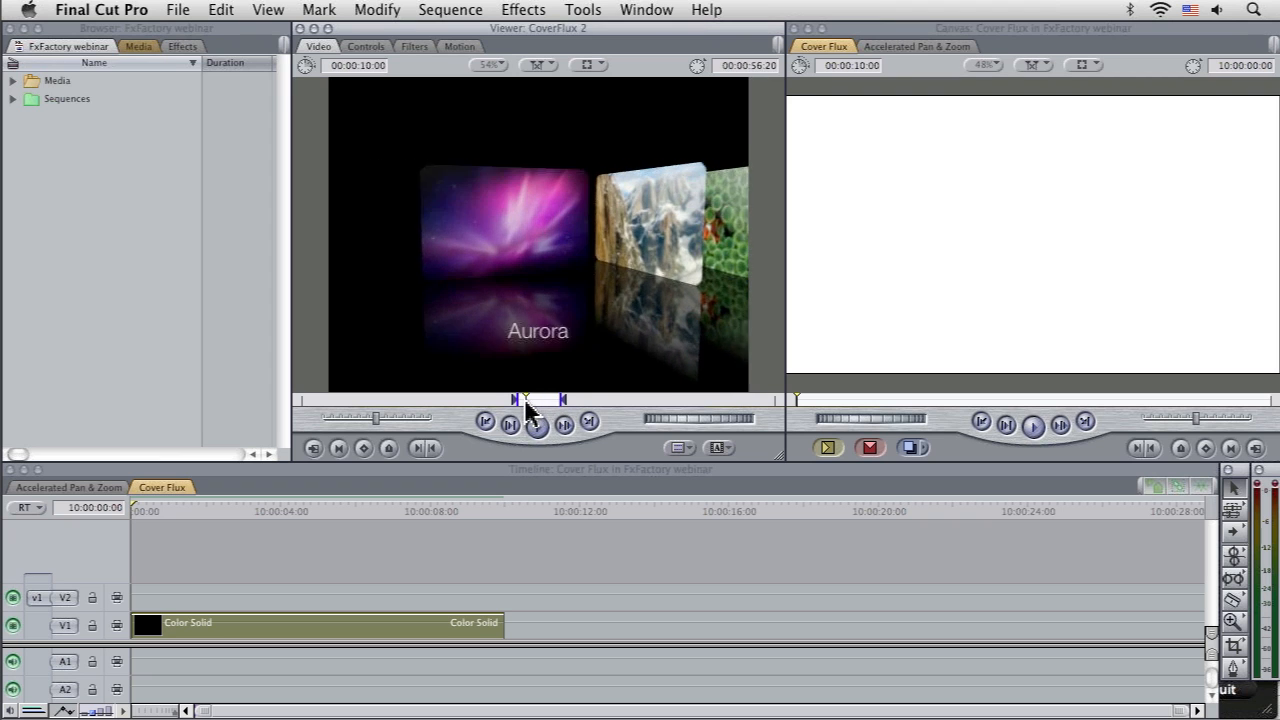
{"action": "left_click", "coordinate": [536, 424]}
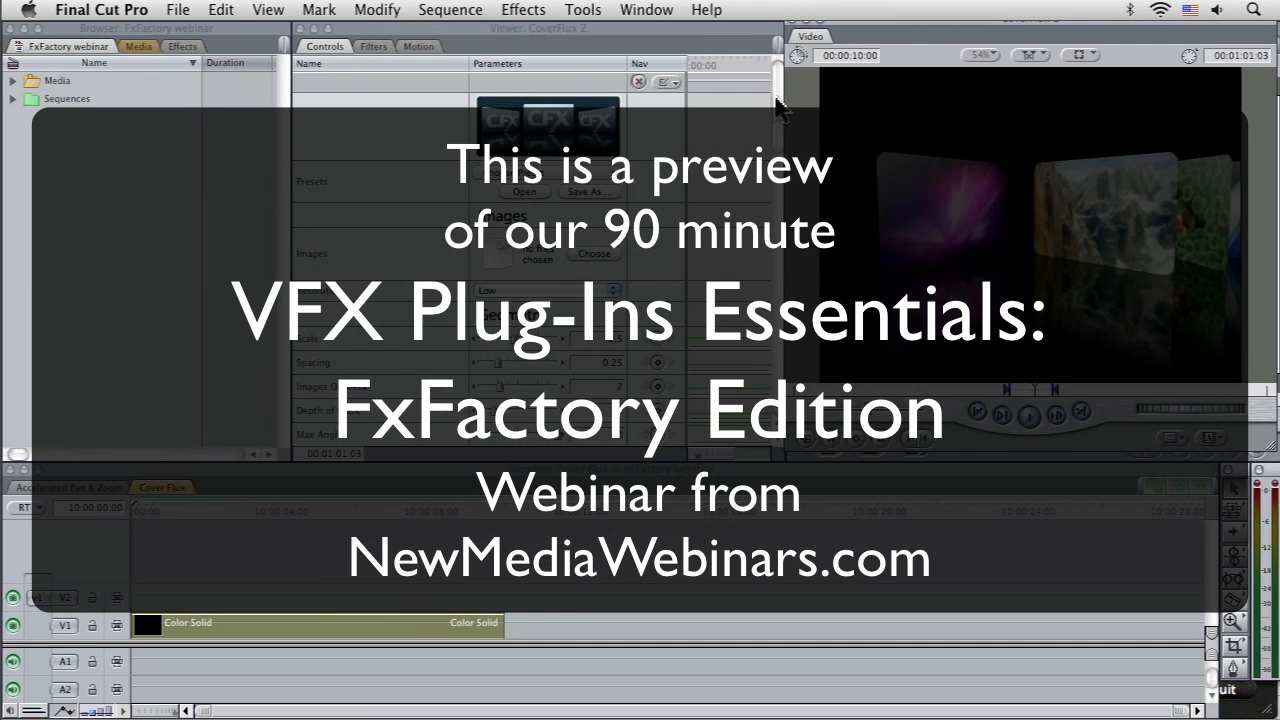
- Reveal the CoverFlux 2 Geometry and Animation parameters in the Controls tab
{"action": "scroll", "scroll_direction": "down", "scroll_amount": 3}
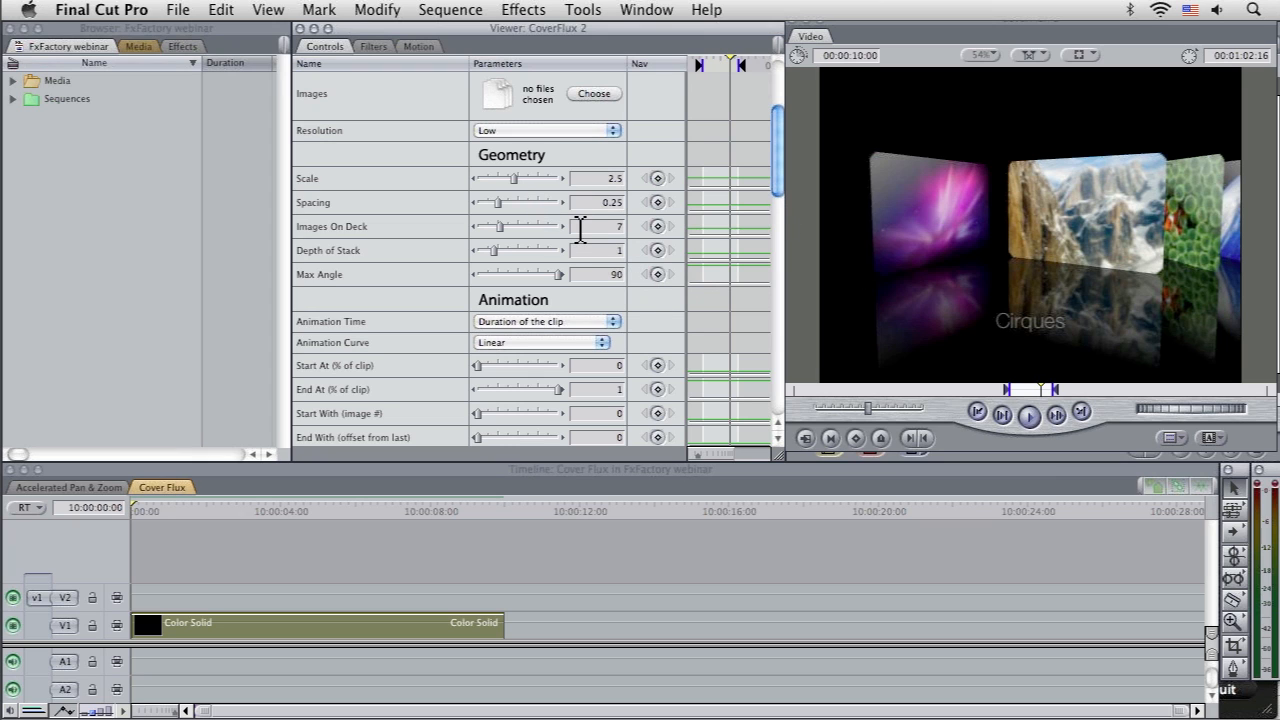
- Choose the Impressive preset from CoverFlux 2's built-in presets list
{"action": "scroll", "scroll_direction": "down", "scroll_amount": 3}
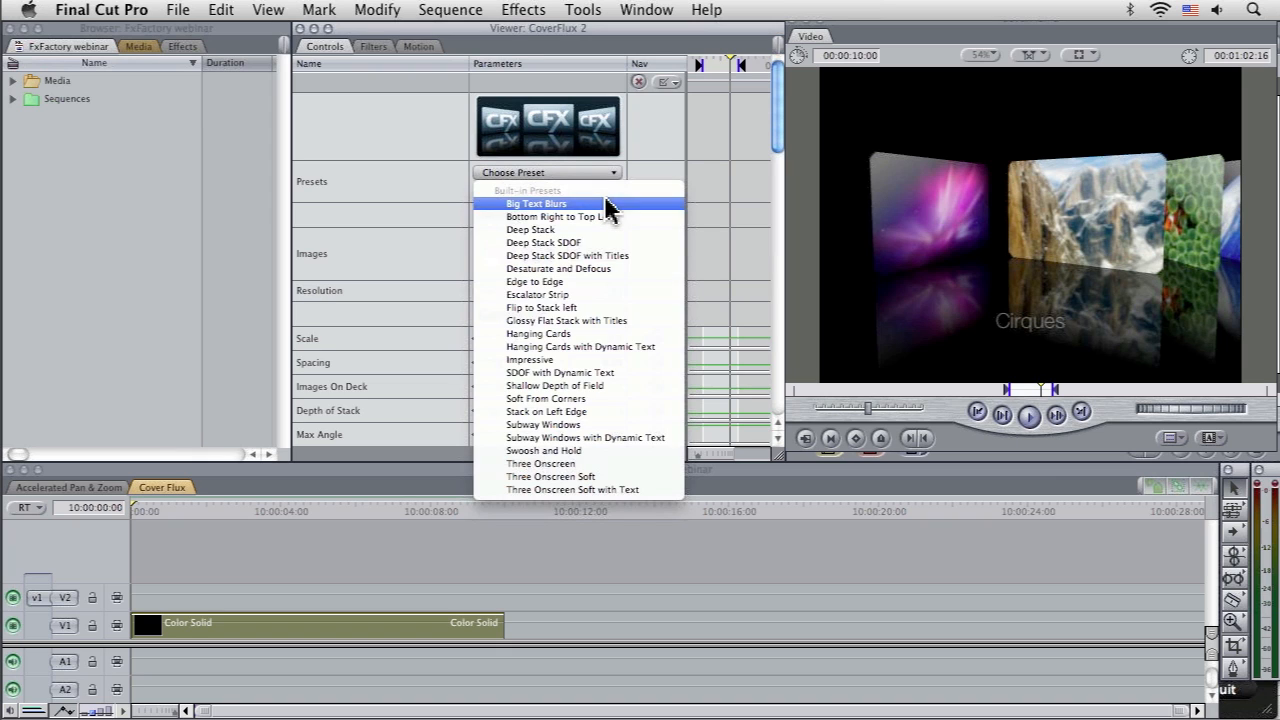
{"action": "mouse_move", "coordinate": [600, 320]}
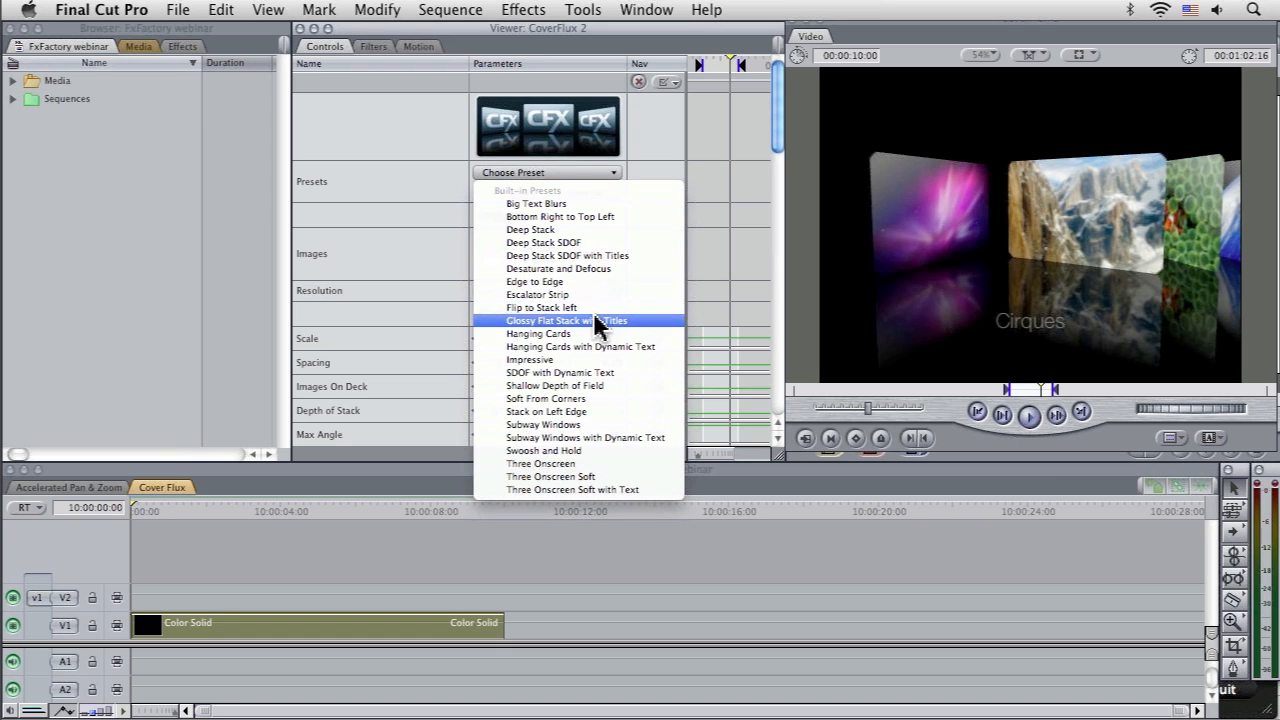
{"action": "mouse_move", "coordinate": [590, 208]}
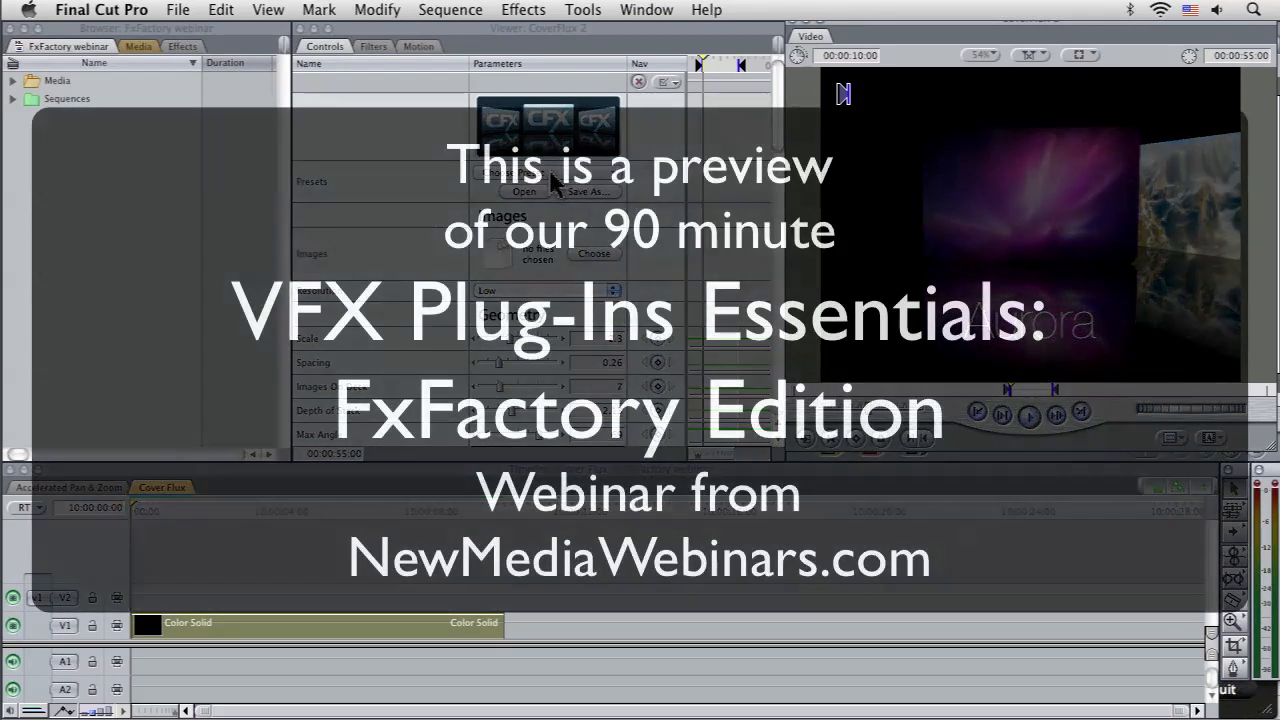
{"action": "left_click", "coordinate": [524, 192]}
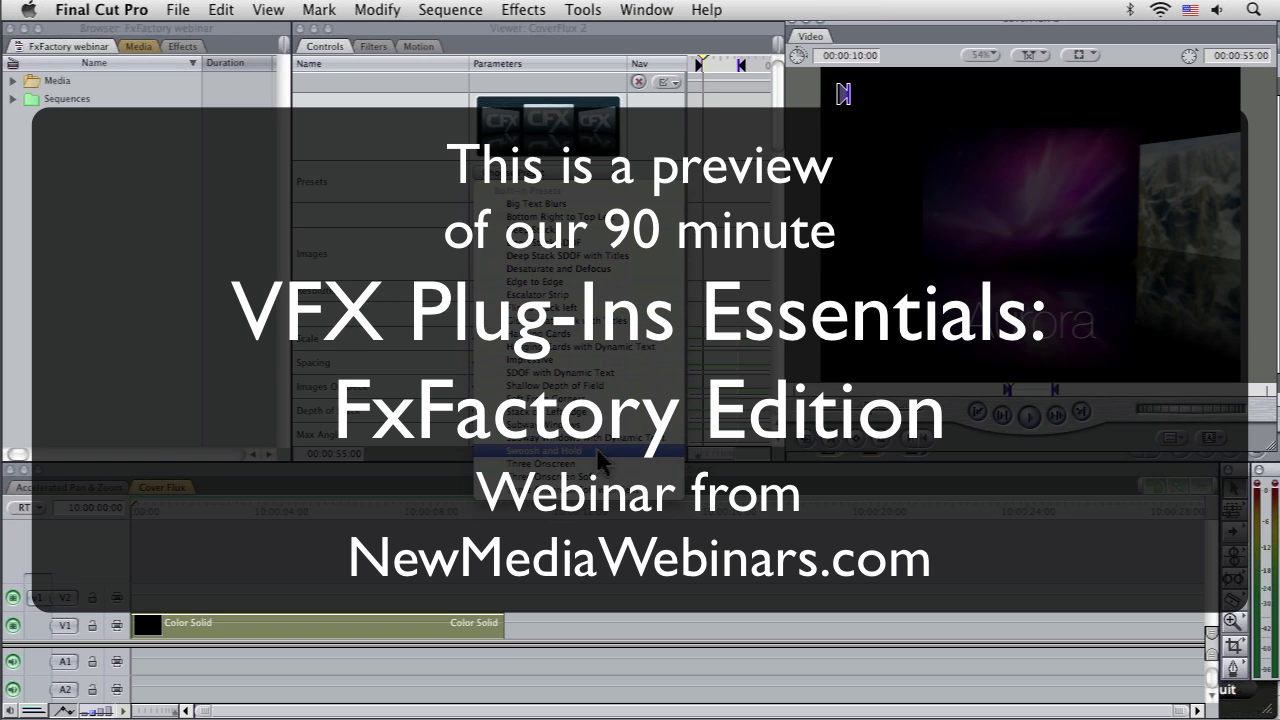
{"action": "left_click", "coordinate": [1028, 412]}
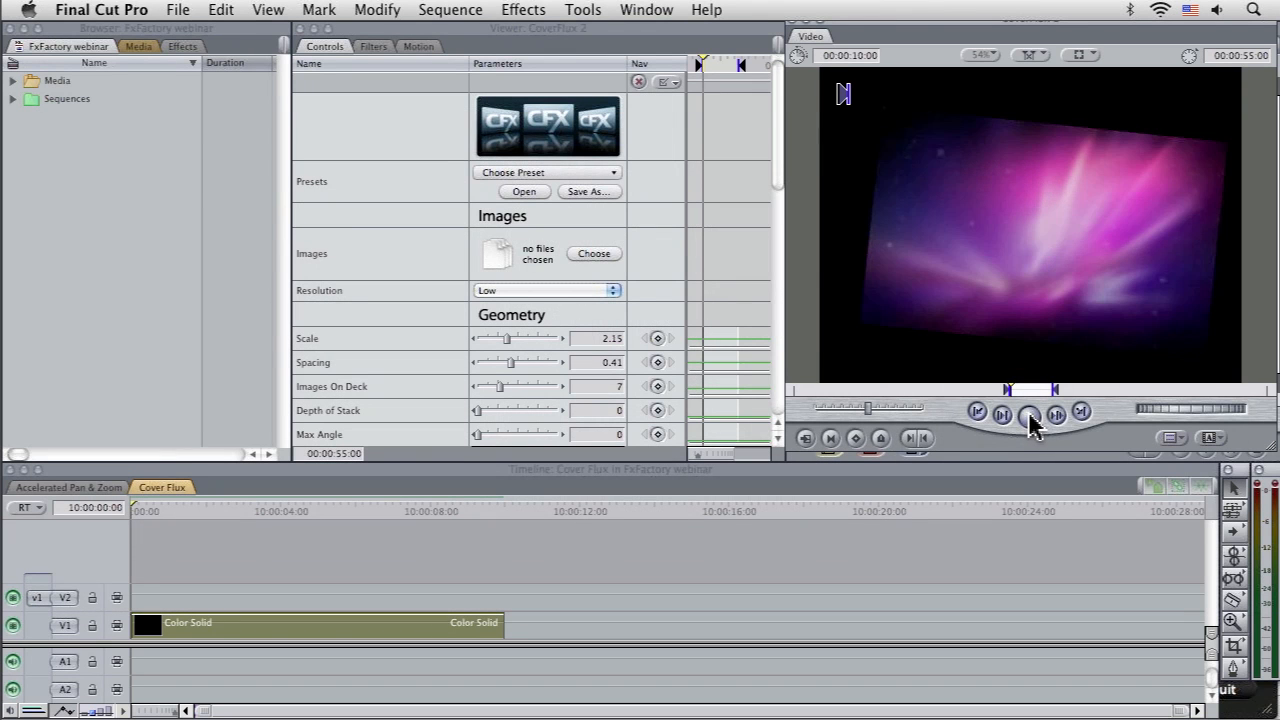
- Play the Impressive look in the Canvas and reveal the Animation timing settings
{"action": "left_click", "coordinate": [1028, 412]}
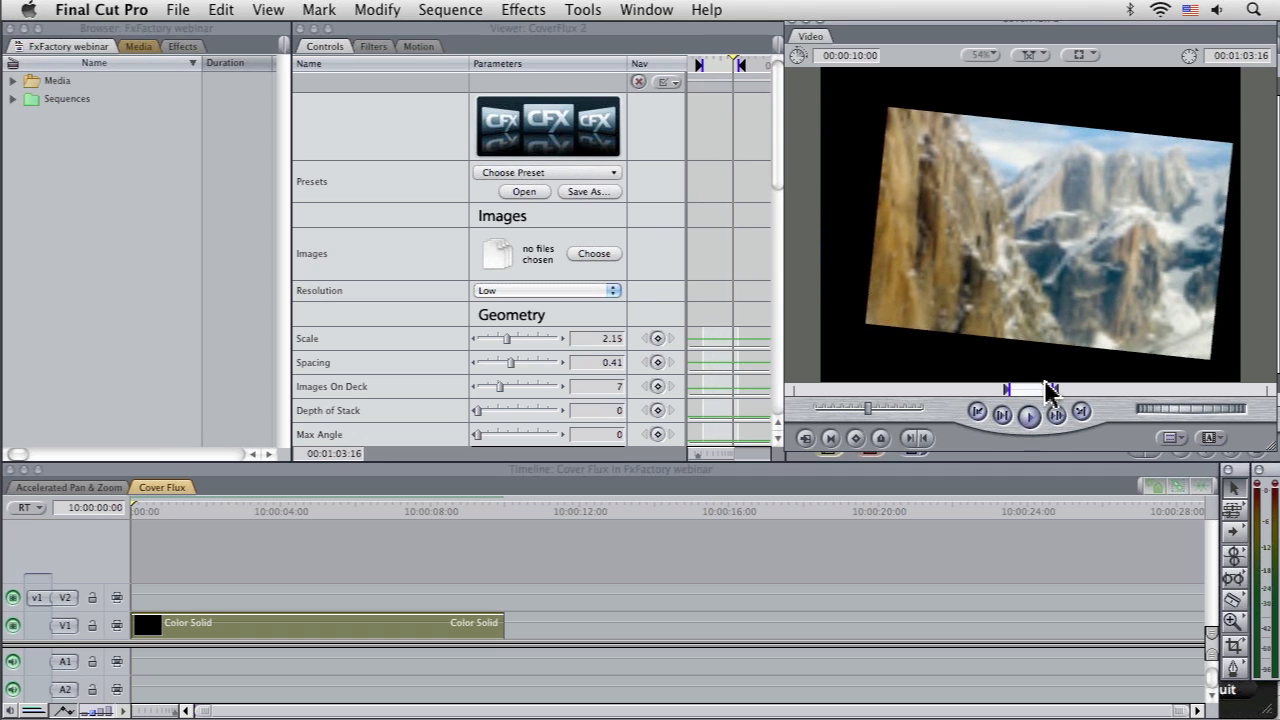
{"action": "scroll", "scroll_direction": "down", "scroll_amount": 3}
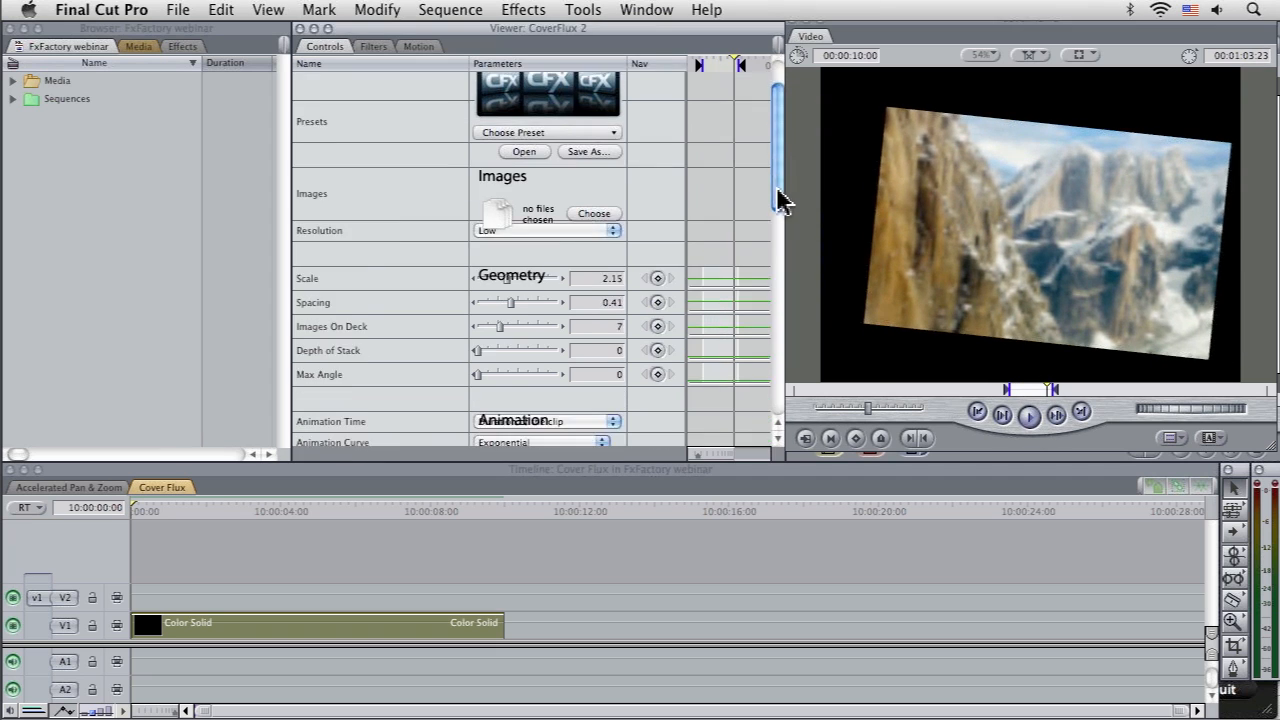
{"action": "scroll", "scroll_direction": "down", "scroll_amount": 3}
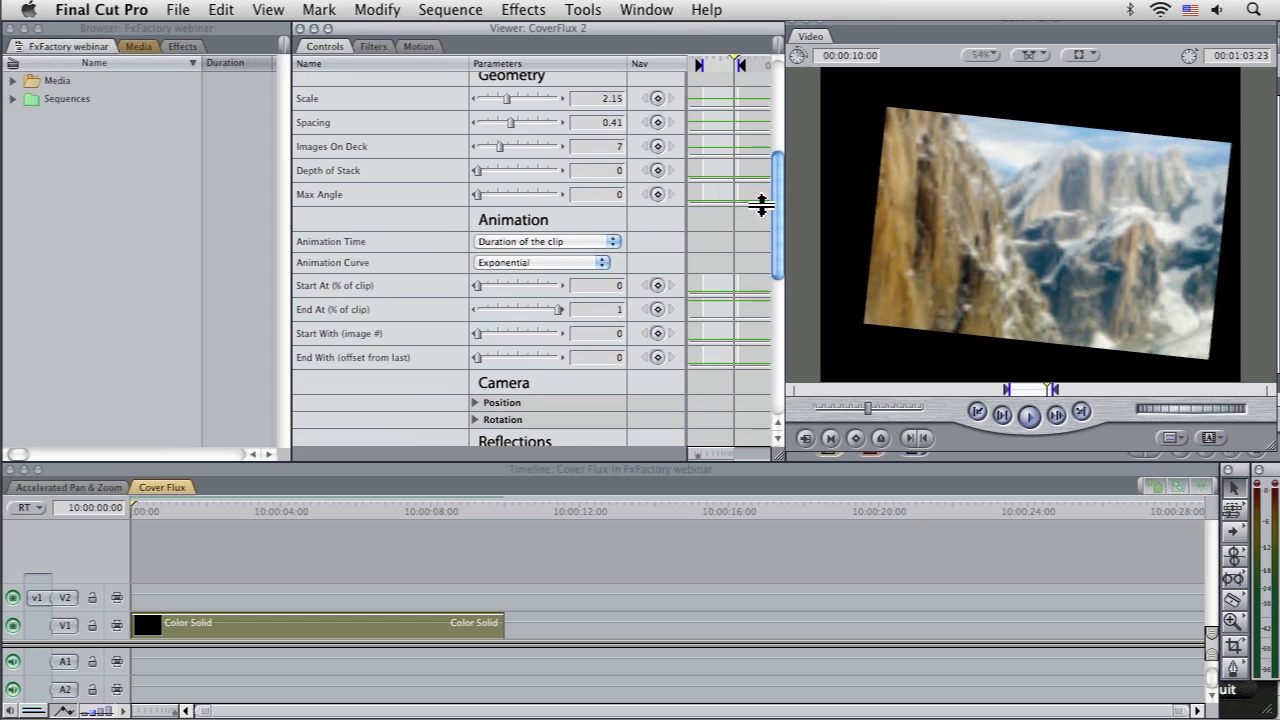
{"action": "mouse_move", "coordinate": [540, 256]}
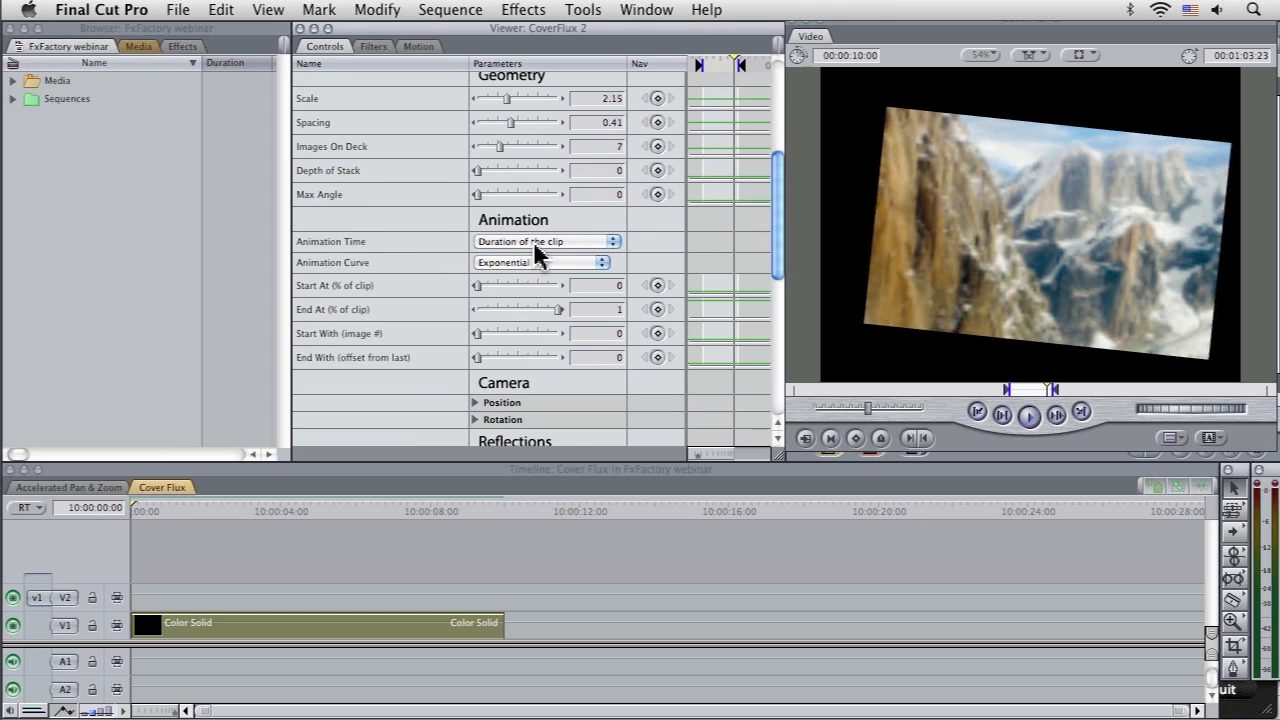
{"action": "mouse_move", "coordinate": [896, 320]}
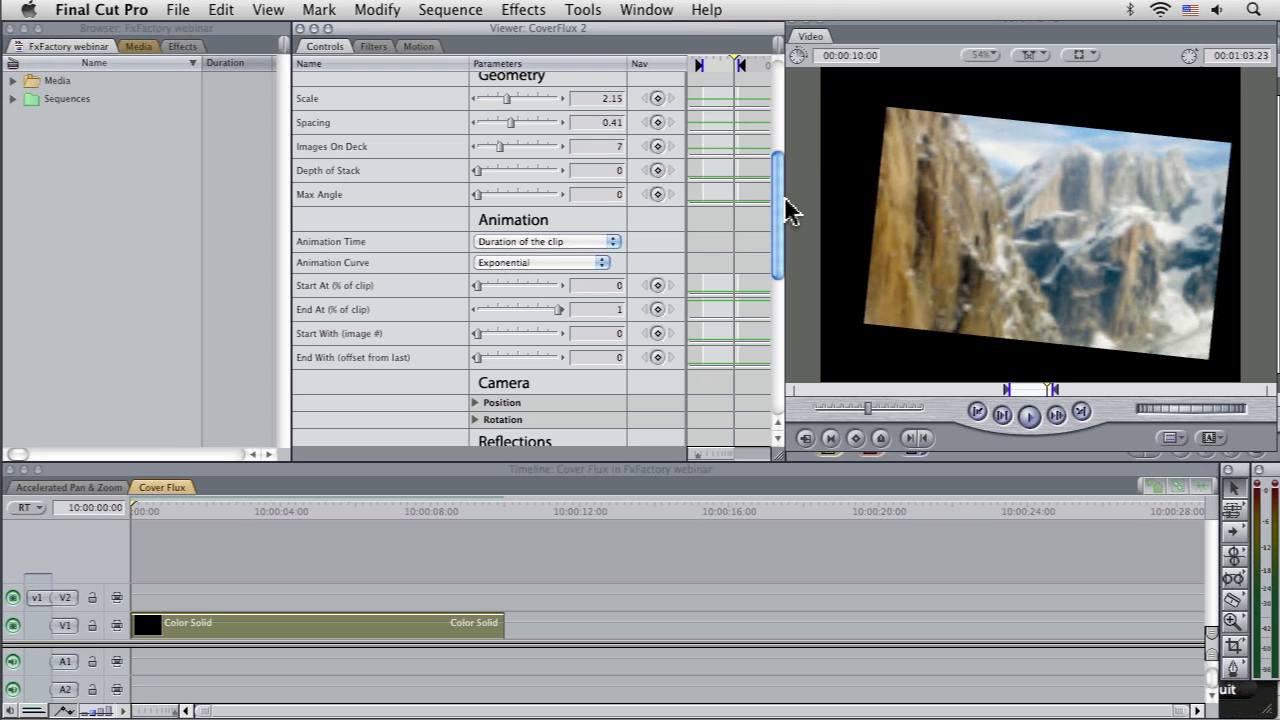
{"action": "mouse_move", "coordinate": [404, 258]}
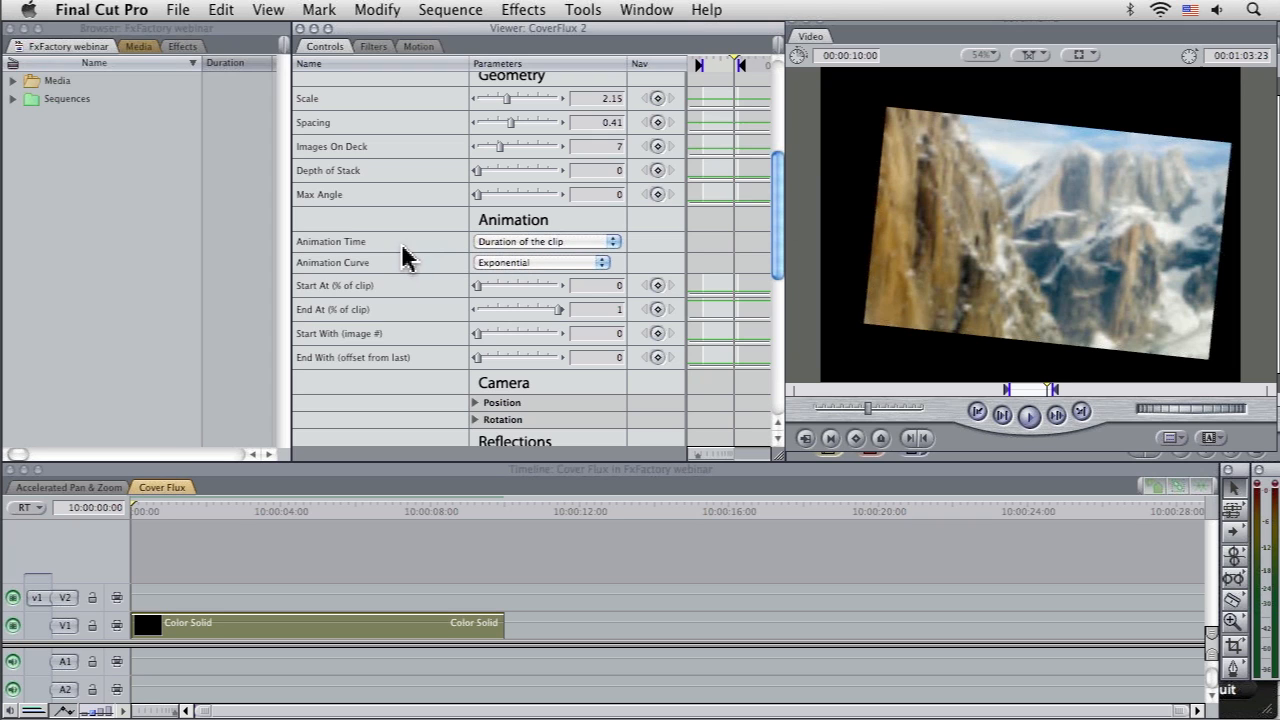
{"action": "mouse_move", "coordinate": [504, 256]}
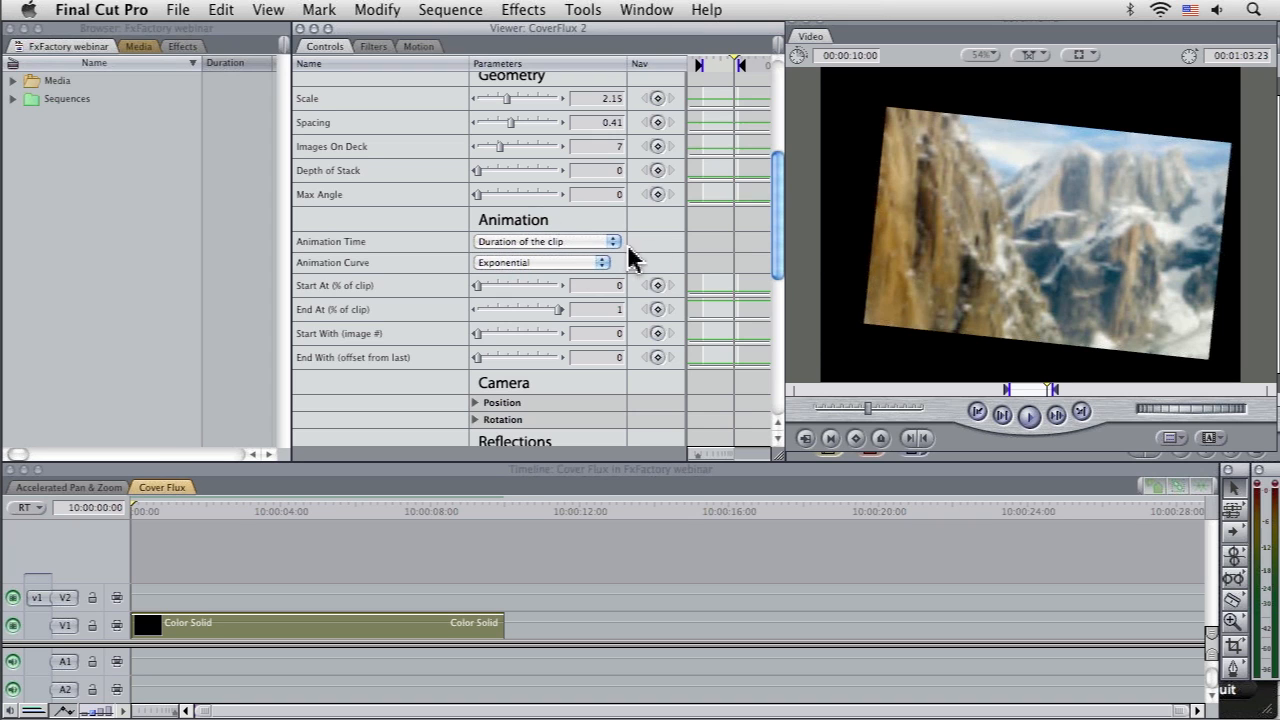
{"action": "mouse_move", "coordinate": [510, 268]}
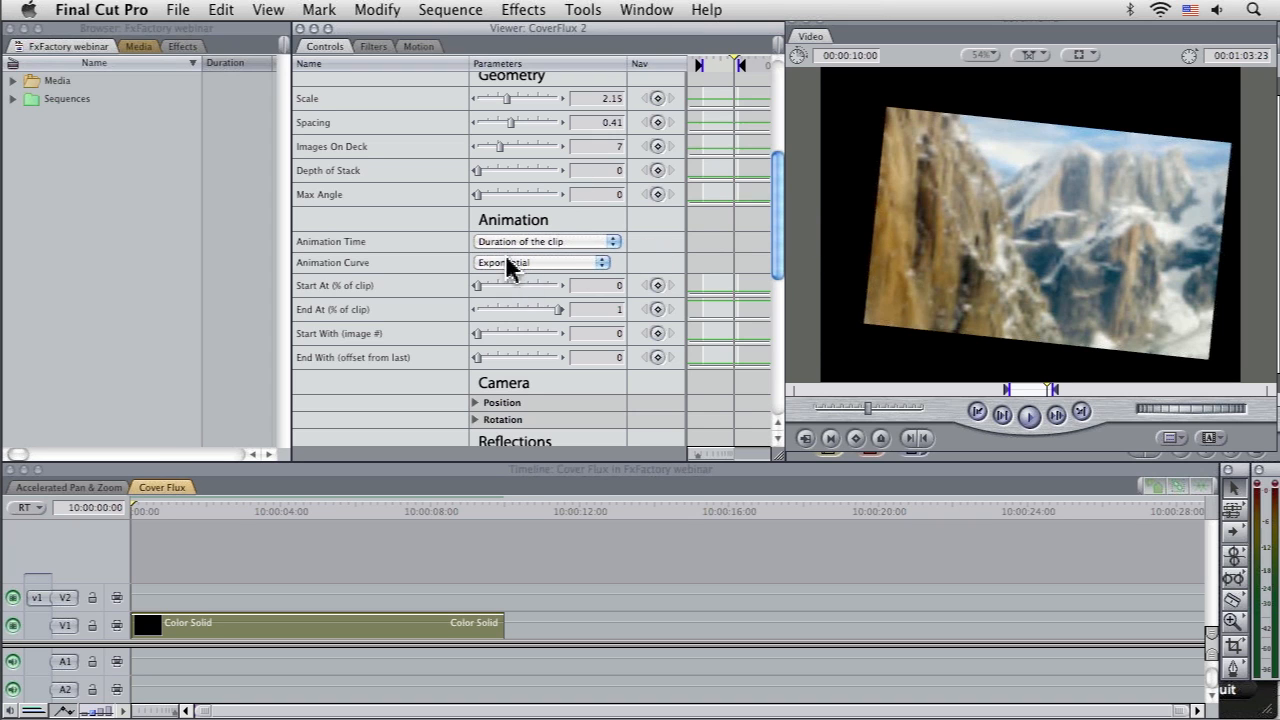
- Set animation timing to seconds, Exponential curve, 10-second duration, and replay the slideshow
{"action": "left_click", "coordinate": [544, 240]}
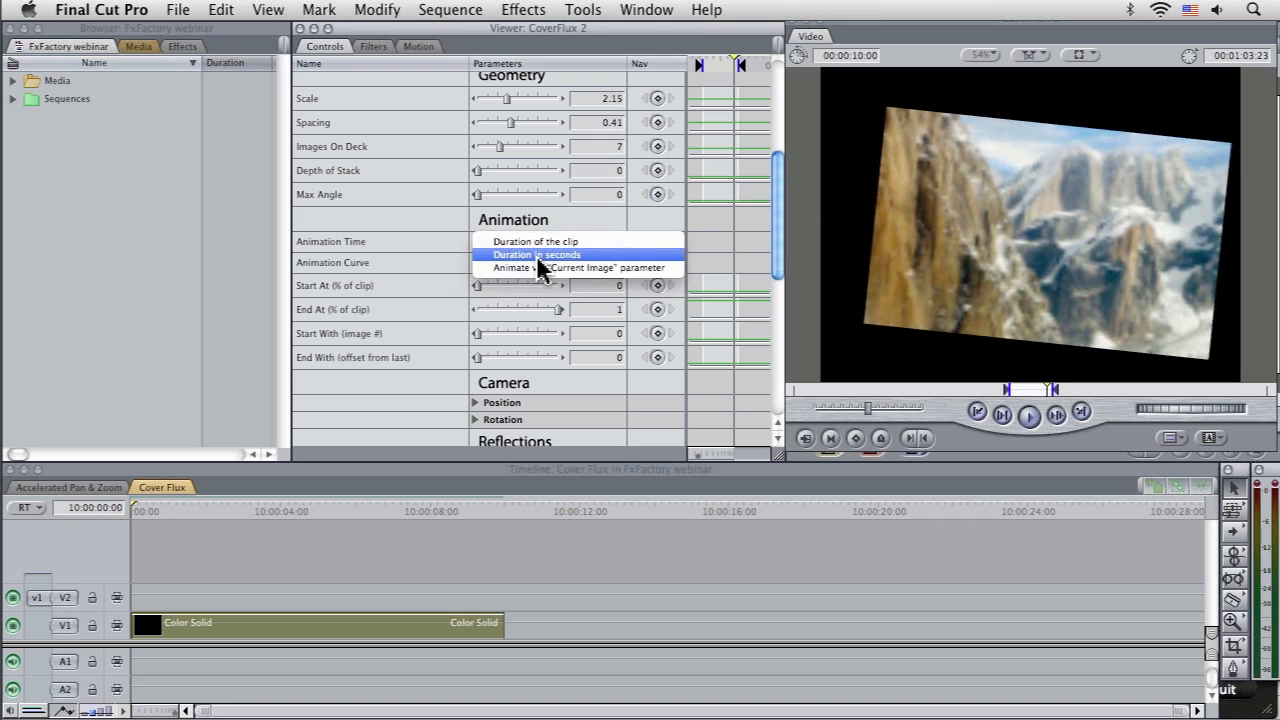
{"action": "mouse_move", "coordinate": [564, 274]}
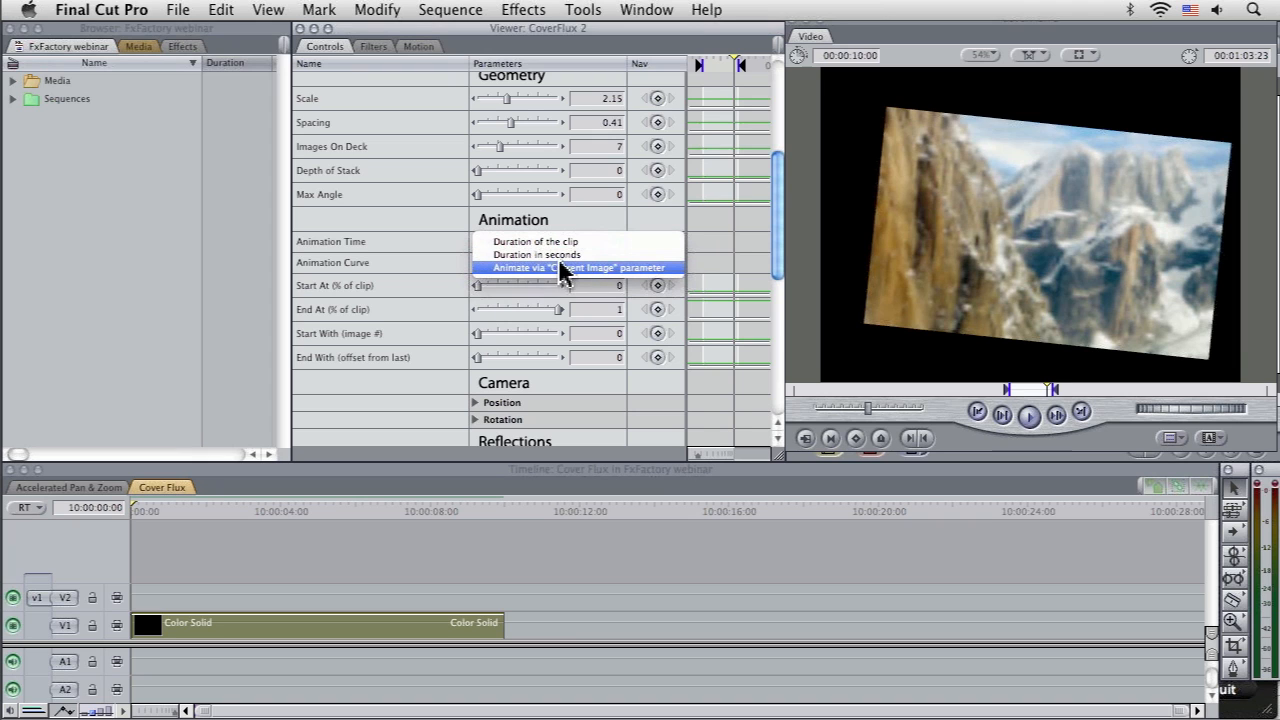
{"action": "left_click", "coordinate": [528, 254]}
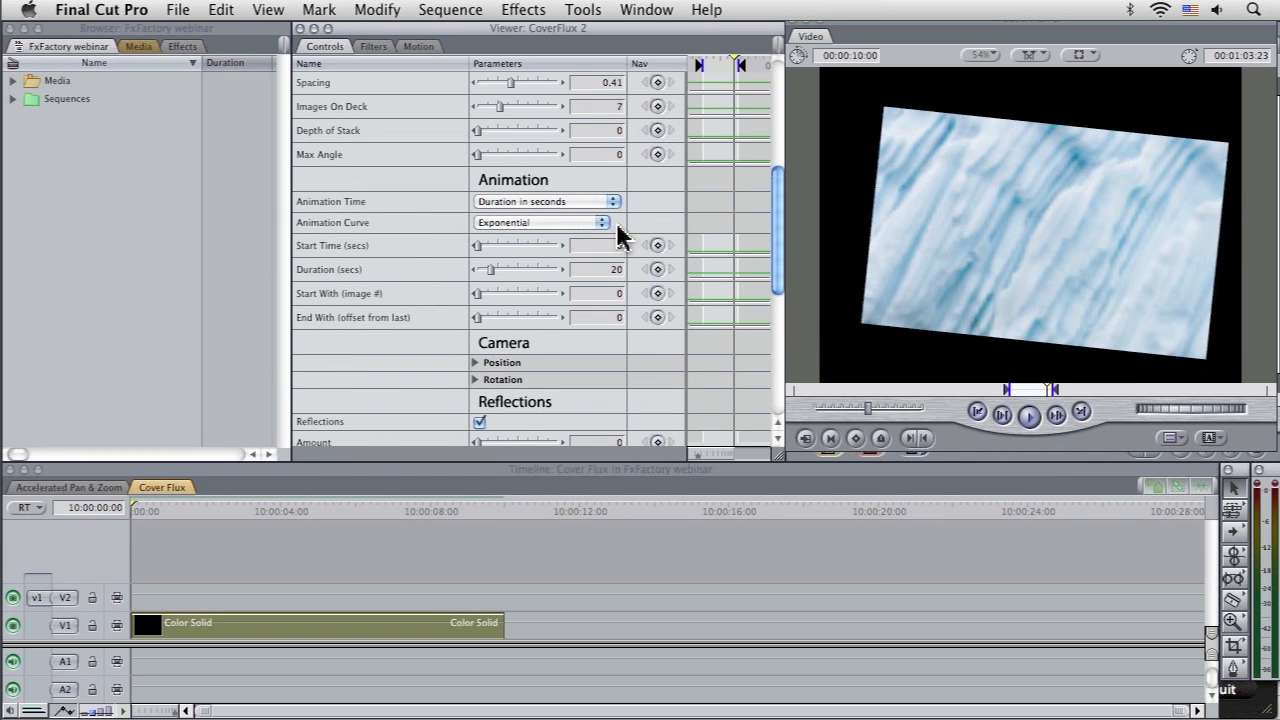
{"action": "mouse_move", "coordinate": [552, 236]}
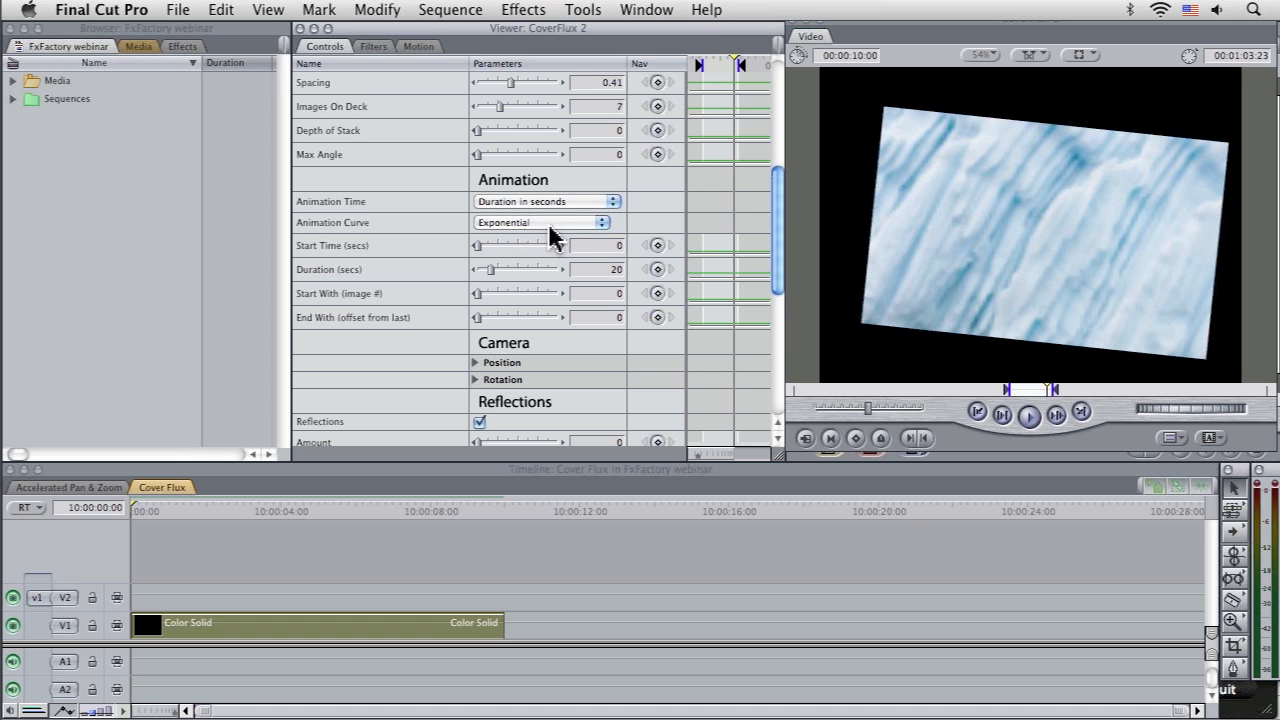
{"action": "mouse_move", "coordinate": [532, 228]}
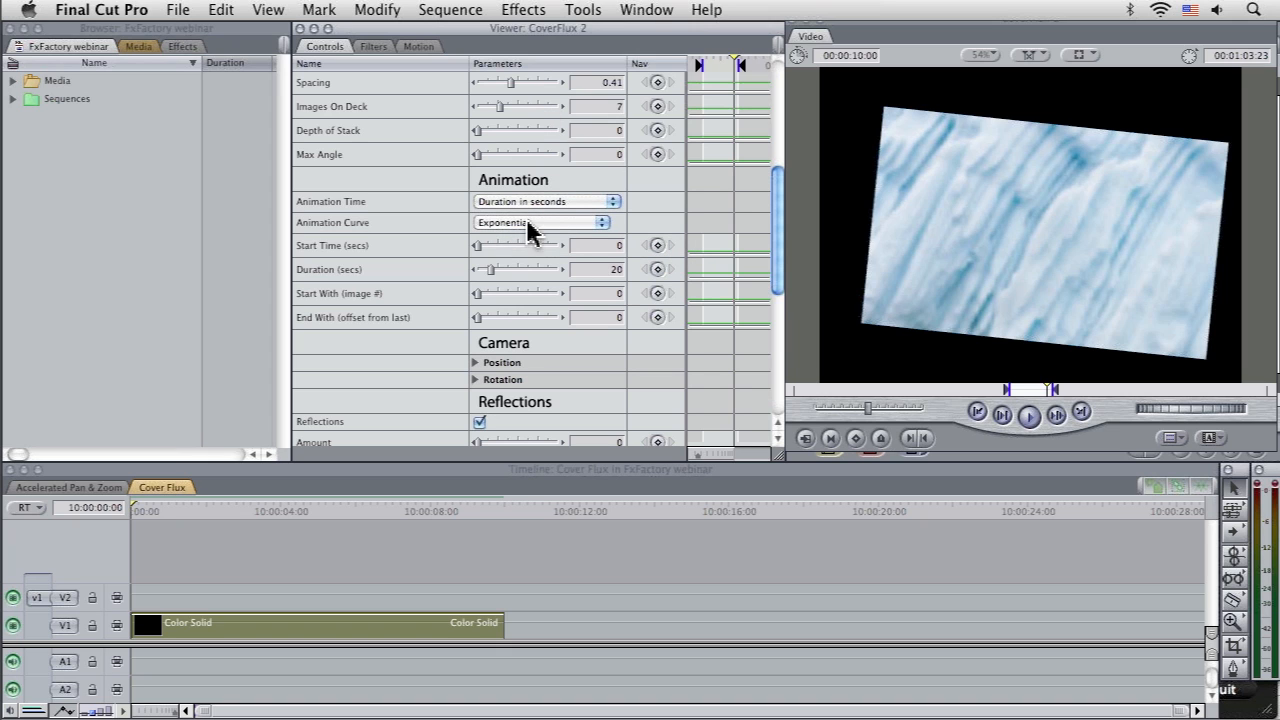
{"action": "scroll", "scroll_direction": "down", "scroll_amount": 3}
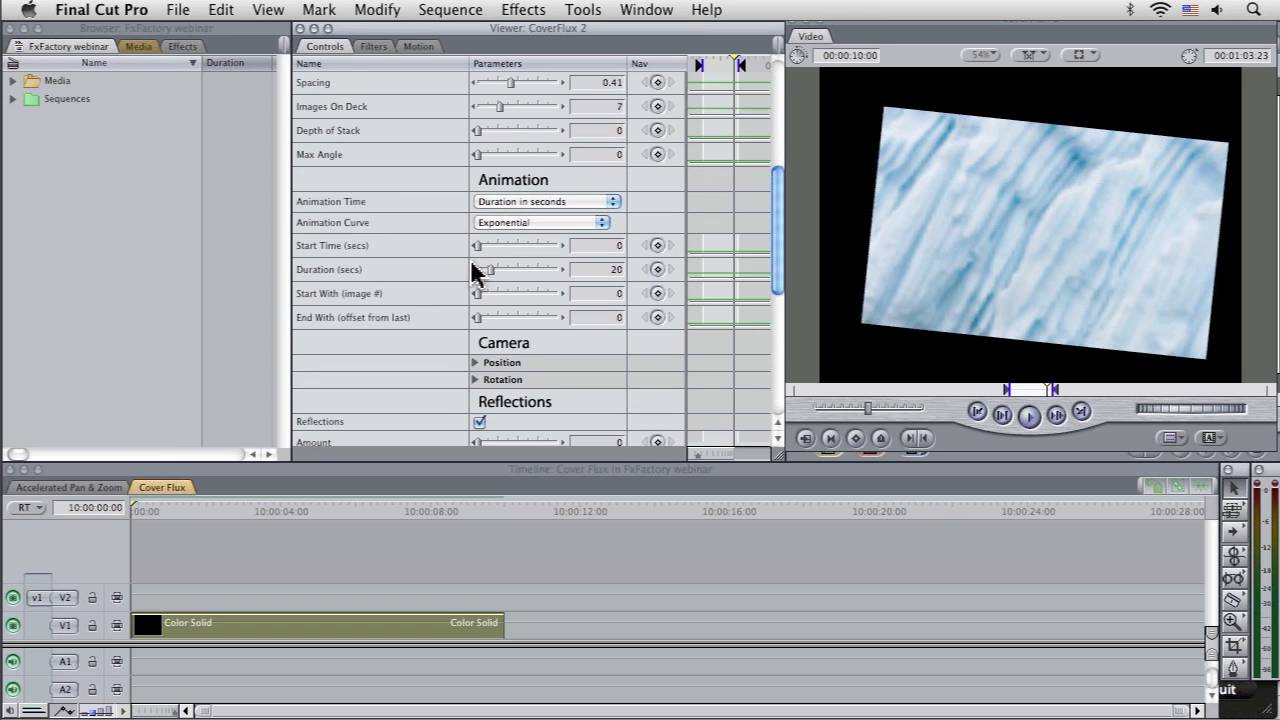
{"action": "mouse_move", "coordinate": [334, 216]}
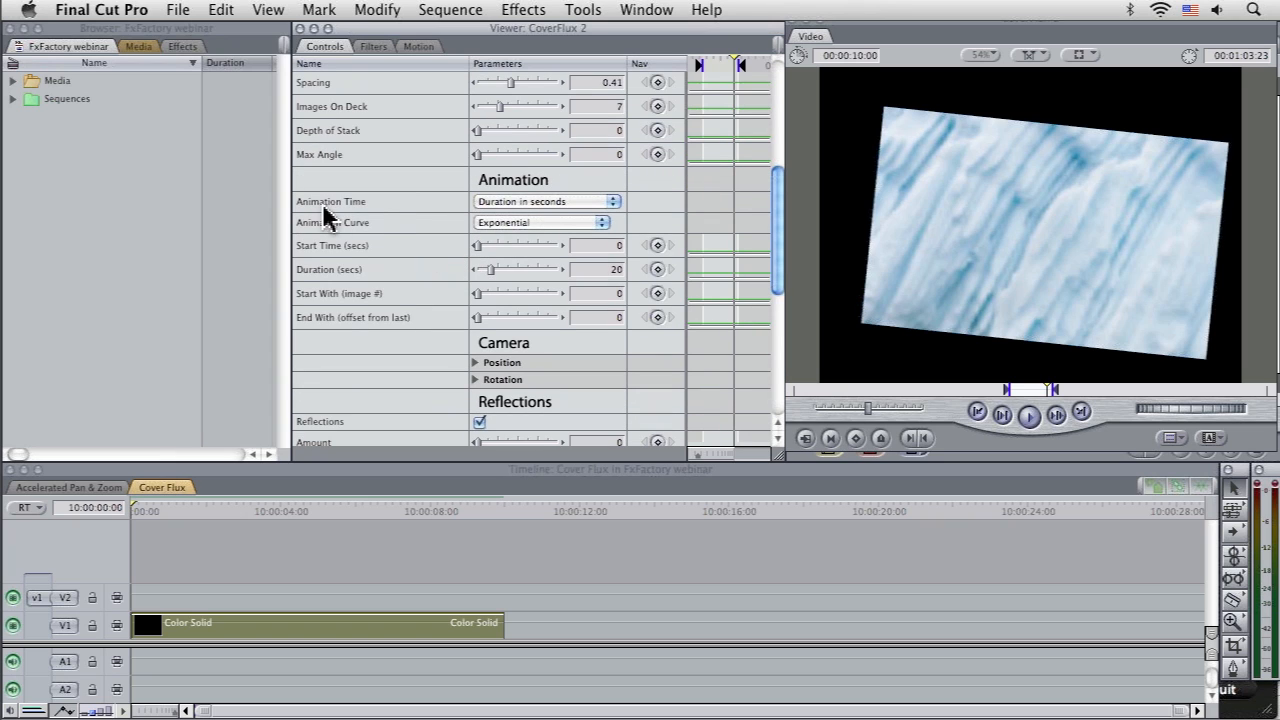
{"action": "mouse_move", "coordinate": [568, 212]}
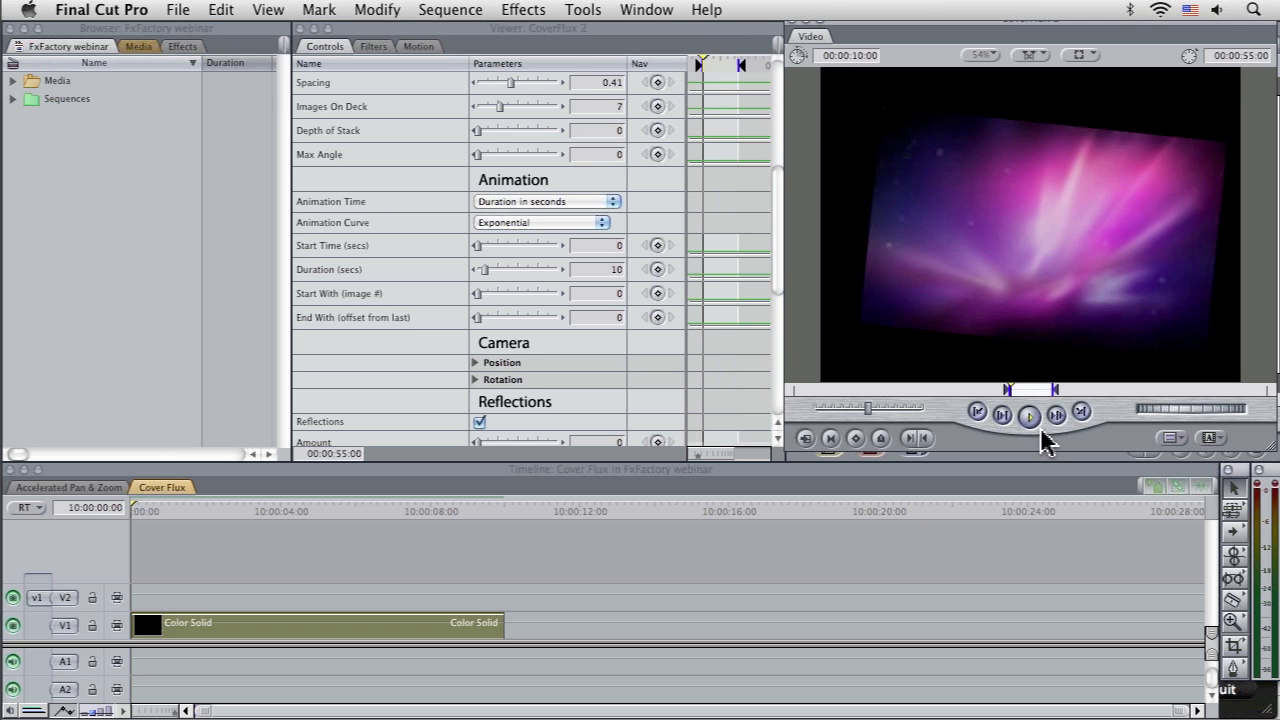
{"action": "left_click", "coordinate": [1028, 412]}
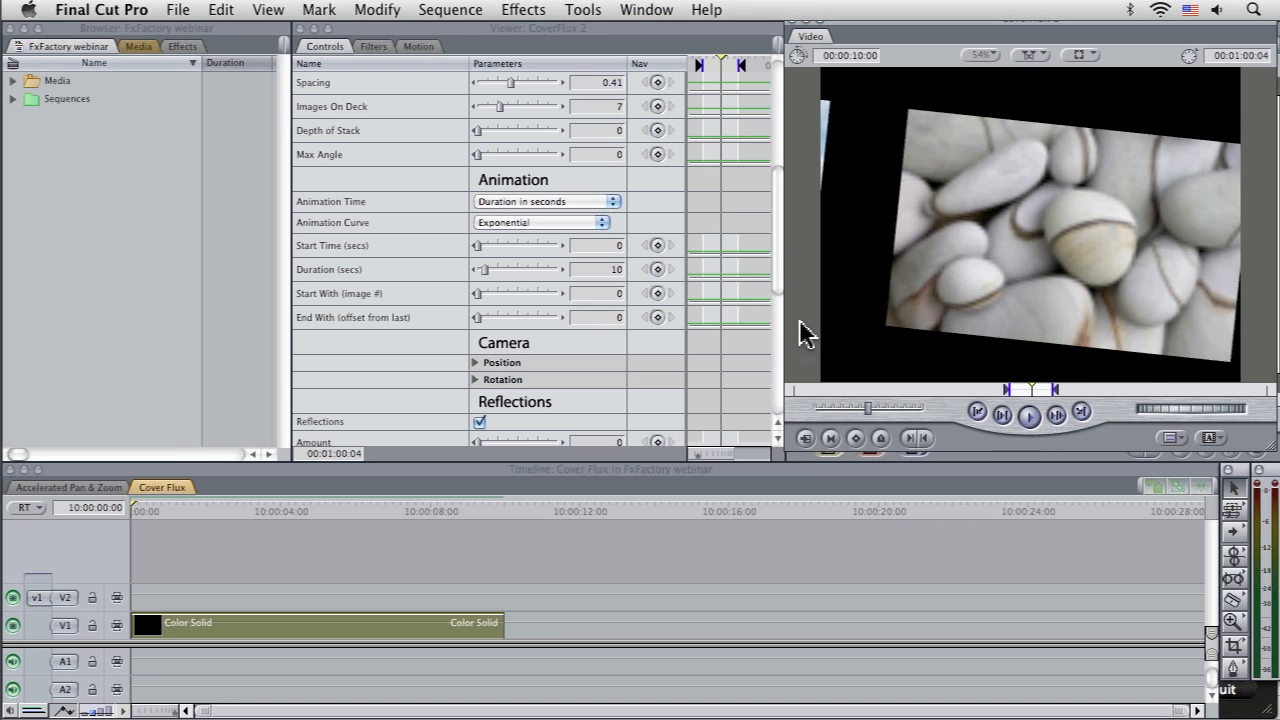
{"action": "mouse_move", "coordinate": [784, 310]}
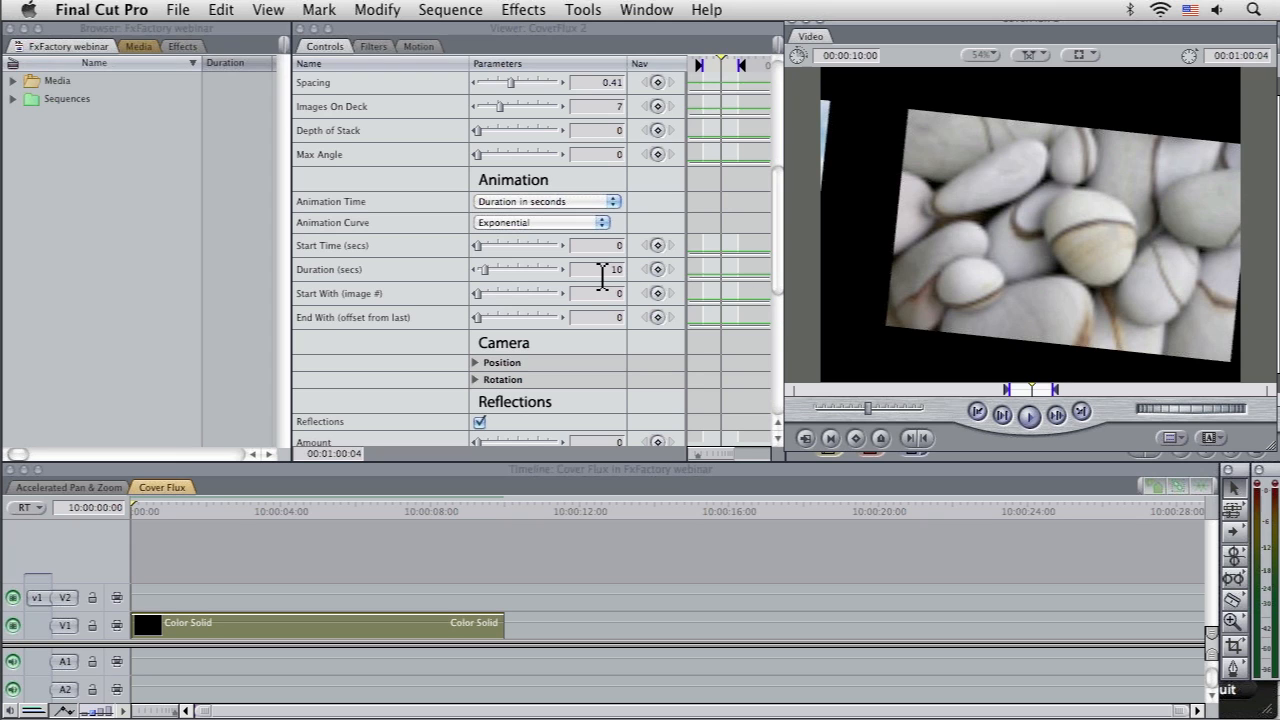
{"action": "mouse_move", "coordinate": [496, 556]}
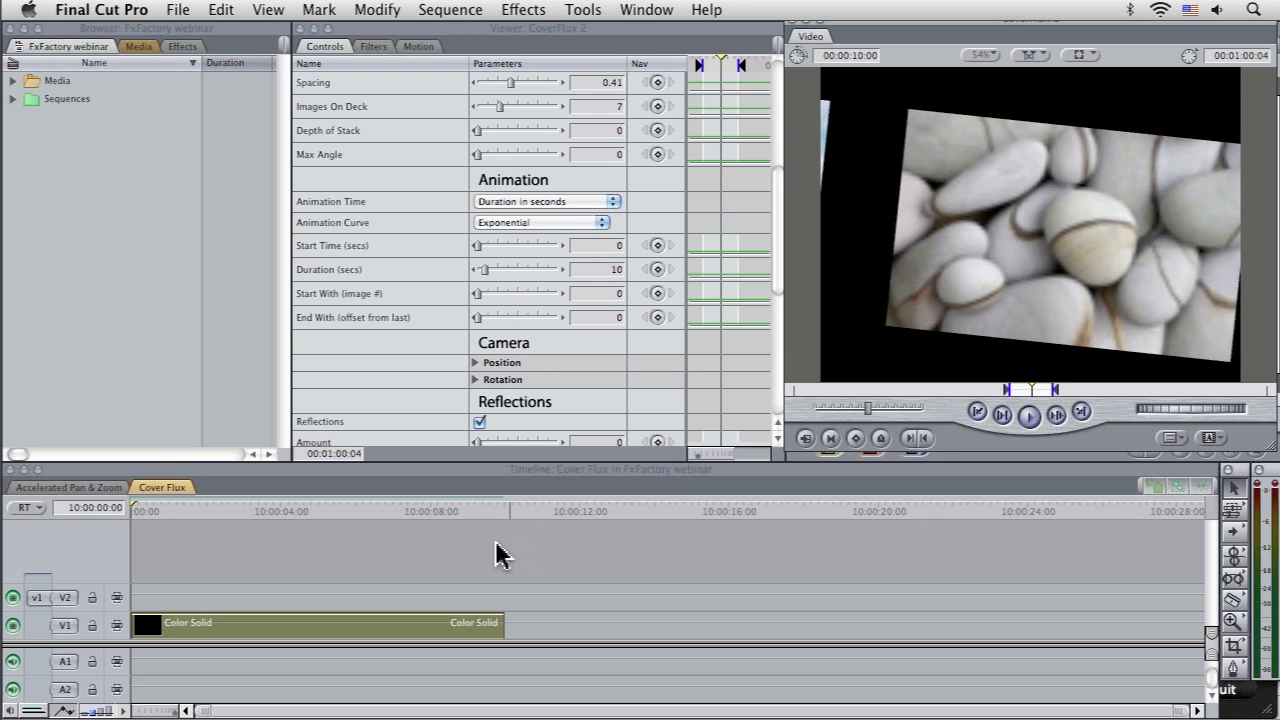
{"action": "mouse_move", "coordinate": [676, 534]}
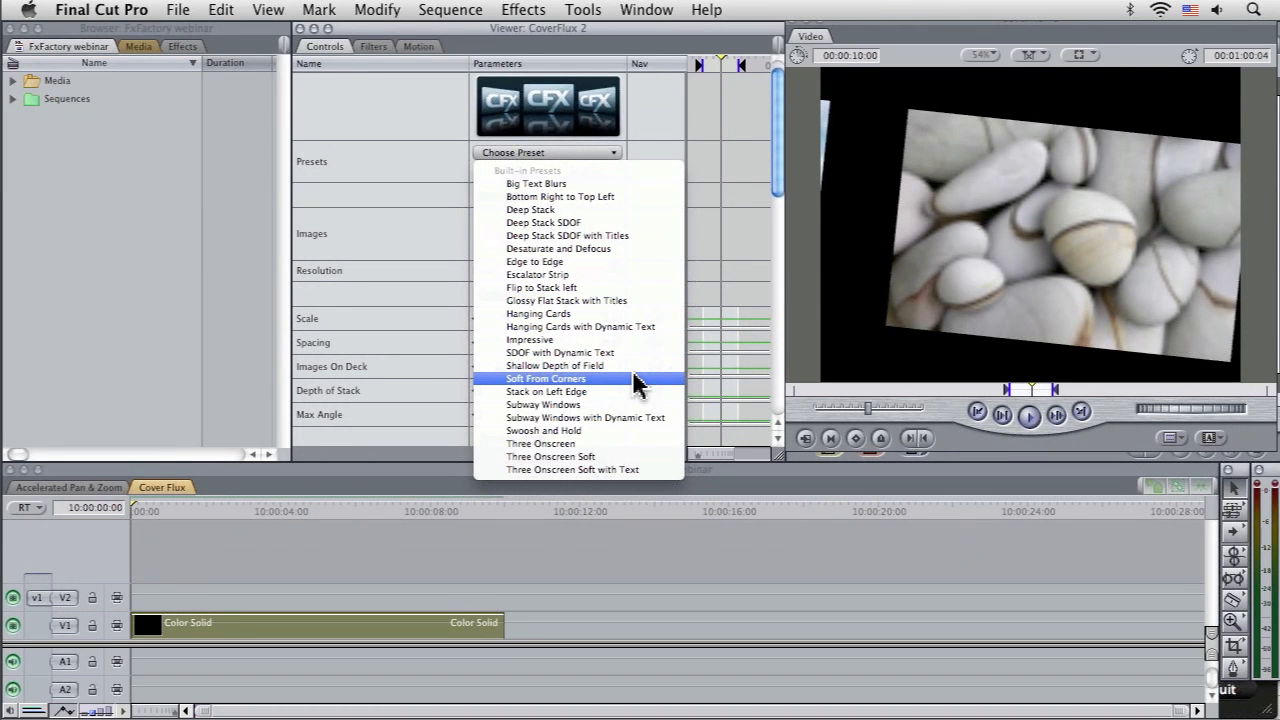
{"action": "mouse_move", "coordinate": [640, 340]}
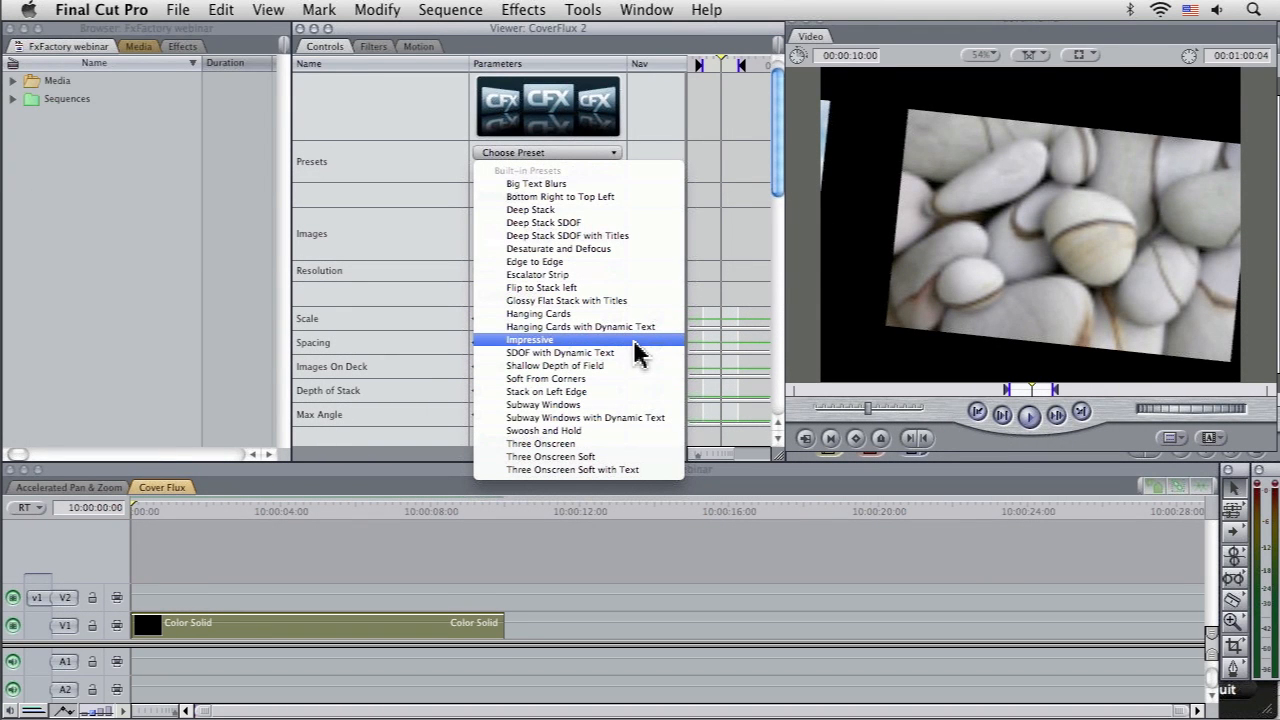
- Apply Impressive again, play the reflective 3D stack, and reveal the Camera section
{"action": "left_click", "coordinate": [528, 340]}
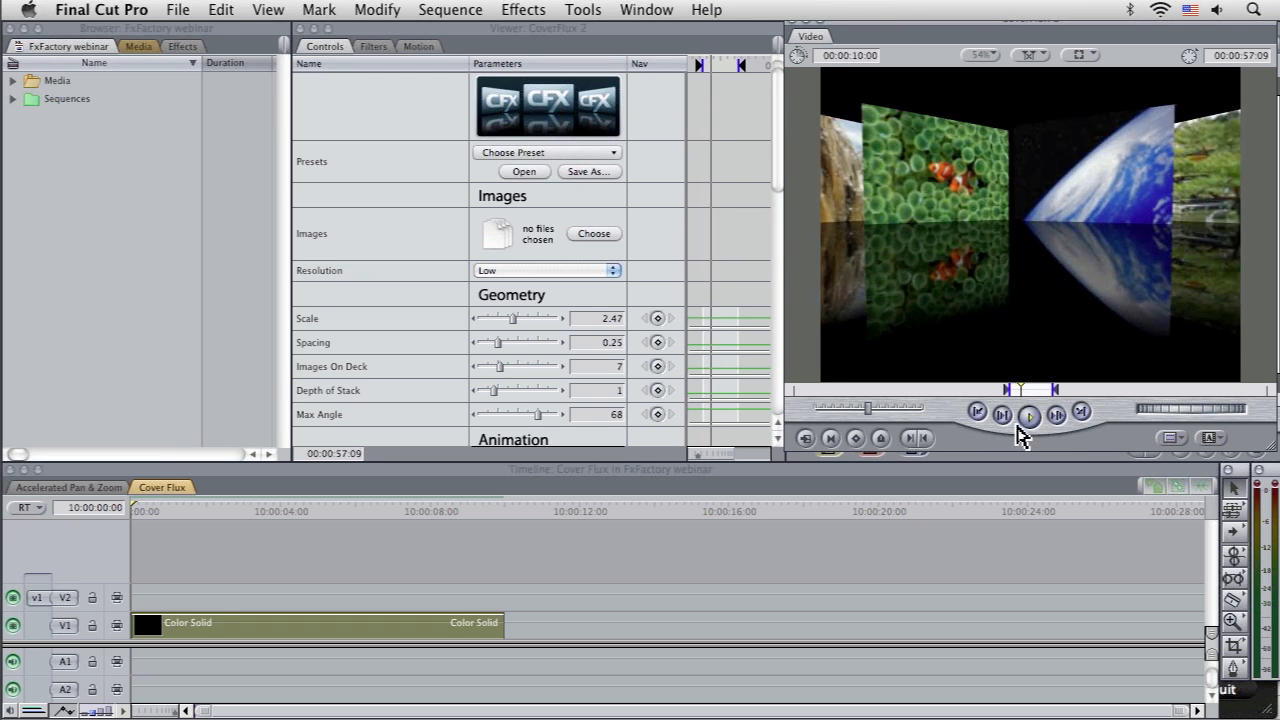
{"action": "left_click", "coordinate": [1028, 412]}
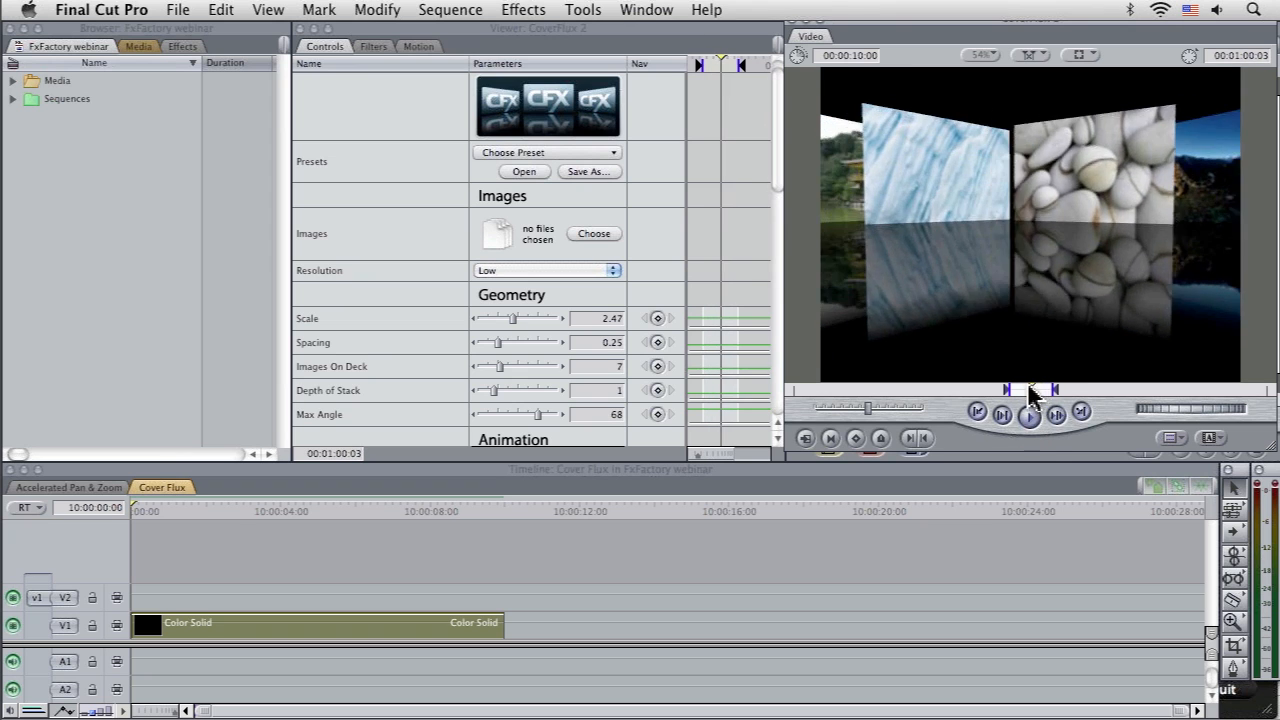
{"action": "scroll", "scroll_direction": "down", "scroll_amount": 3}
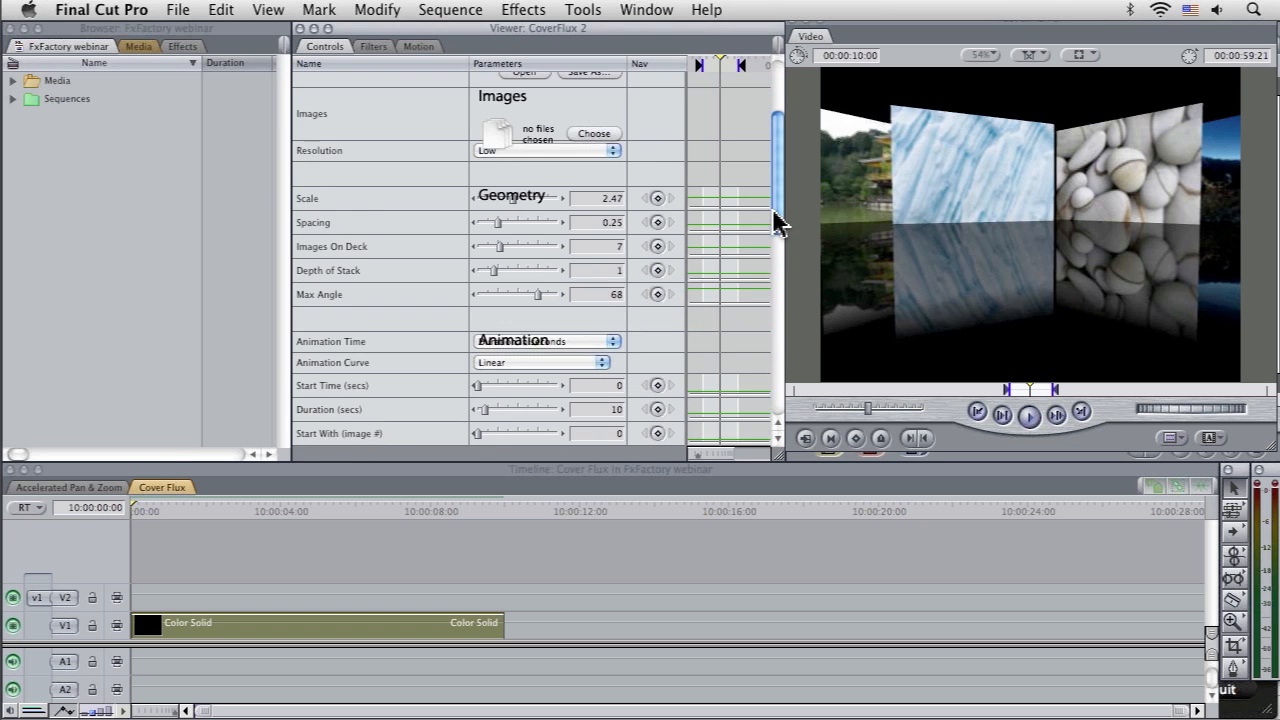
{"action": "scroll", "scroll_direction": "down", "scroll_amount": 3}
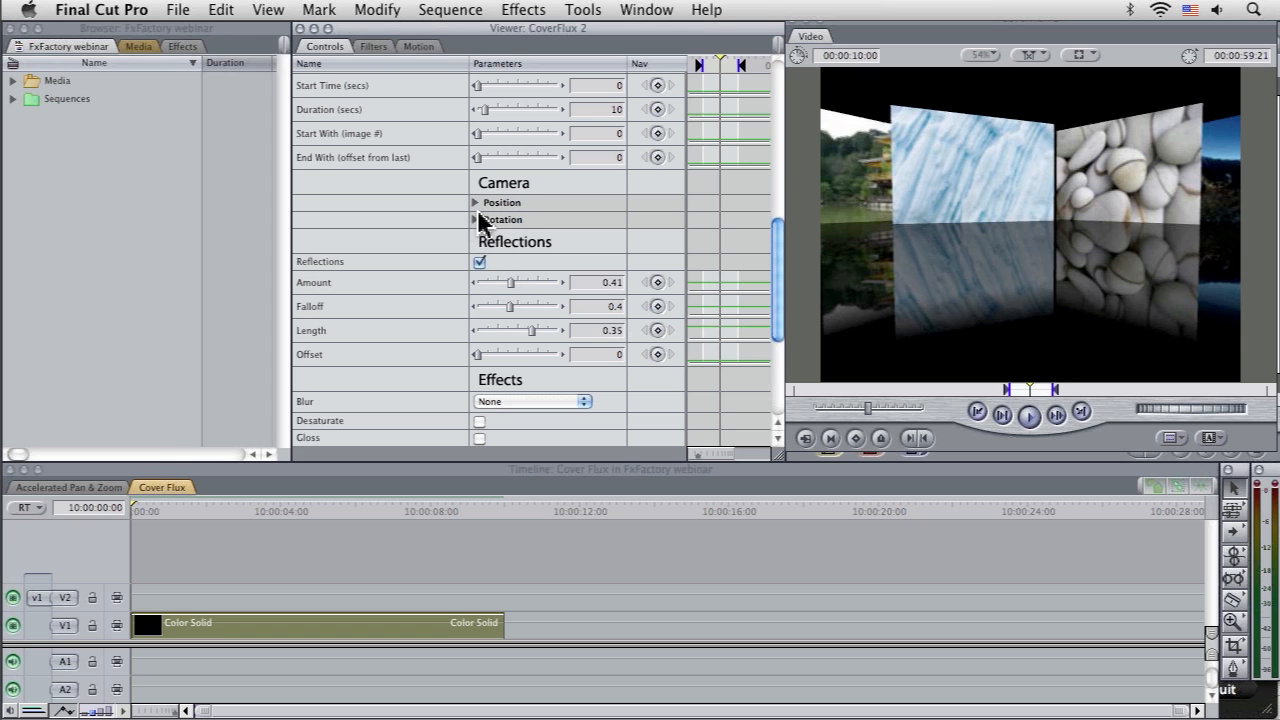
- Set the camera's X Rotation to about 55 for a steep tilted overhead view
{"action": "left_click", "coordinate": [476, 218]}
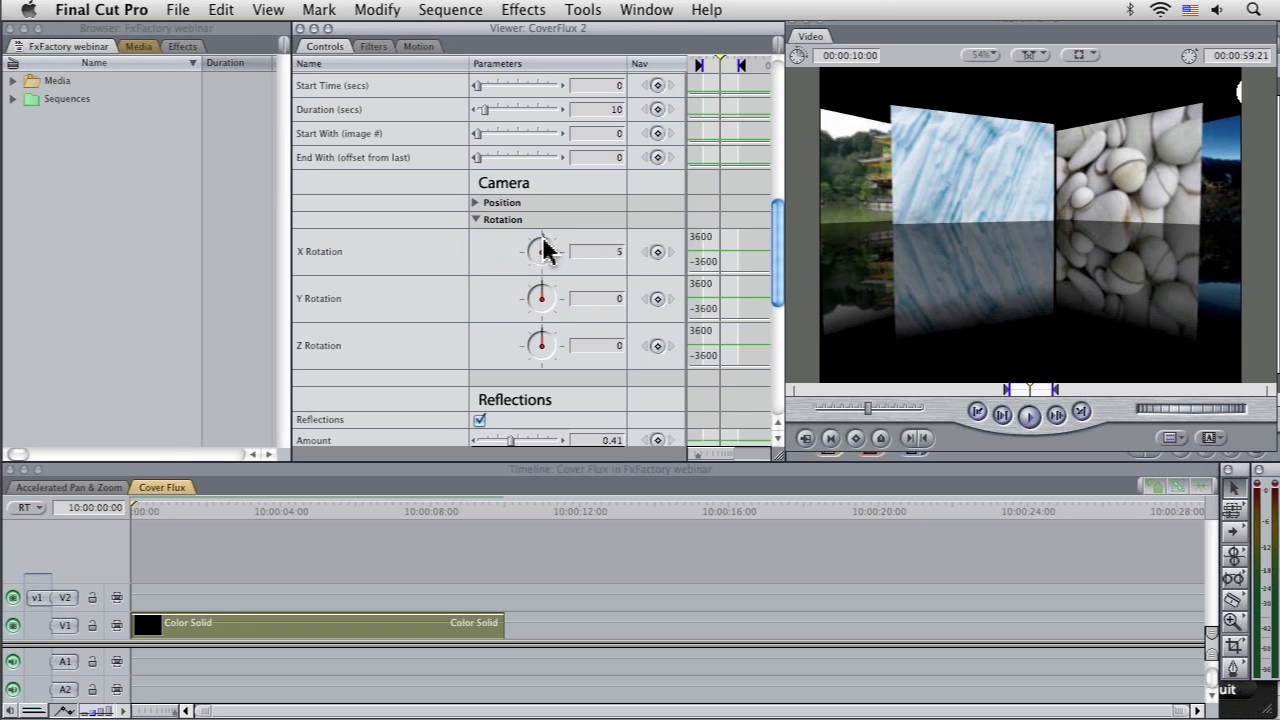
{"action": "left_click_drag", "start_coordinate": [540, 244], "coordinate": [548, 240]}
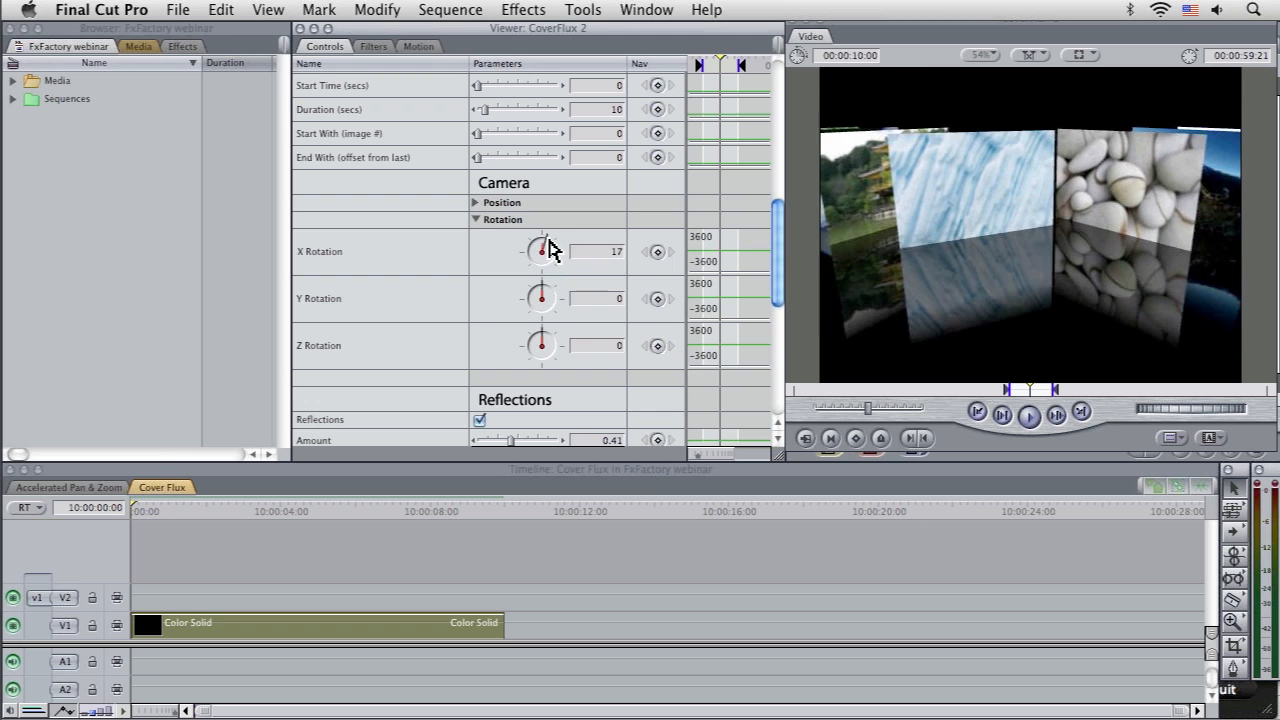
{"action": "left_click_drag", "start_coordinate": [544, 248], "coordinate": [536, 244]}
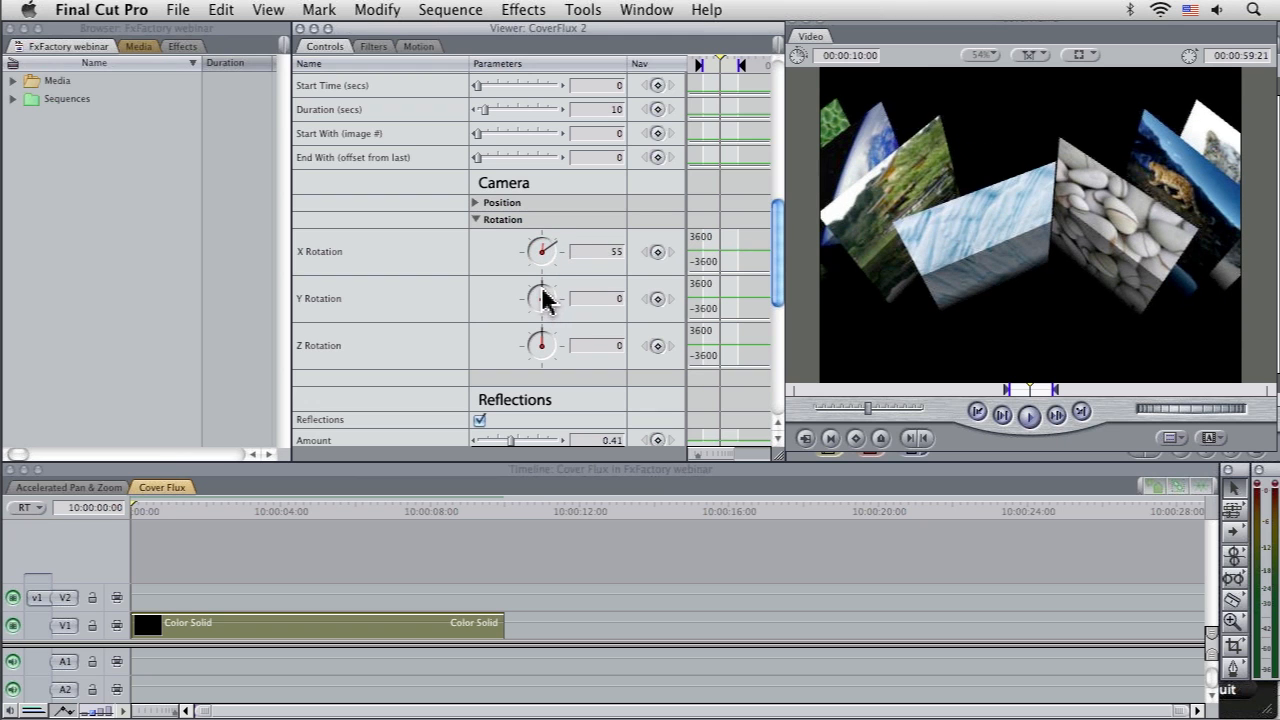
{"action": "left_click_drag", "start_coordinate": [540, 300], "coordinate": [536, 304]}
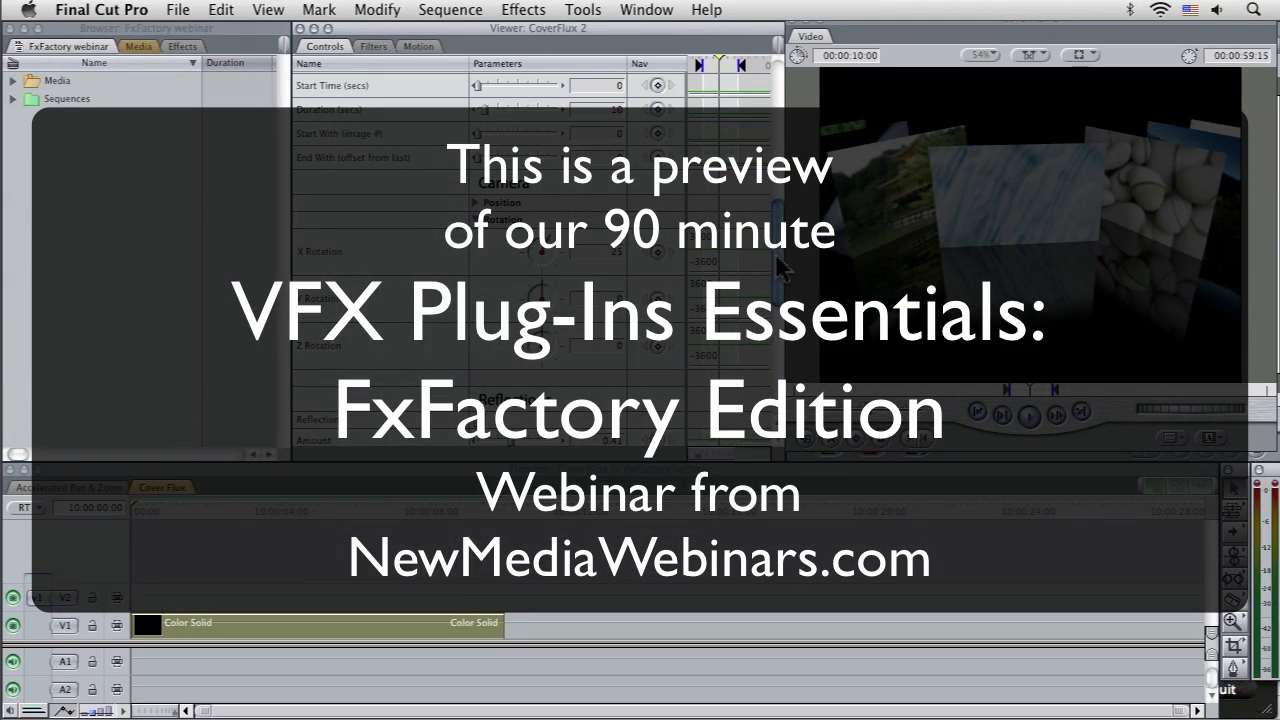
{"action": "scroll", "scroll_direction": "down", "scroll_amount": 3}
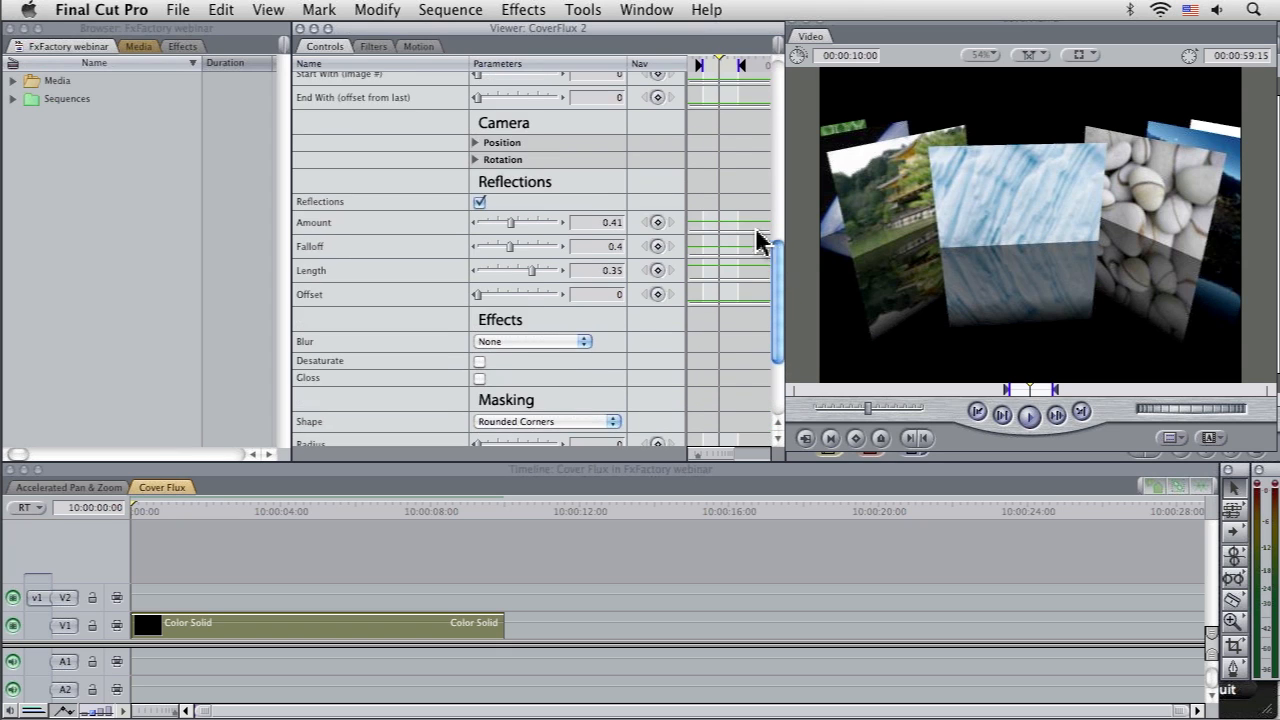
- Keyframe the camera's Z Position from far back to close, then play the move
{"action": "left_click", "coordinate": [476, 140]}
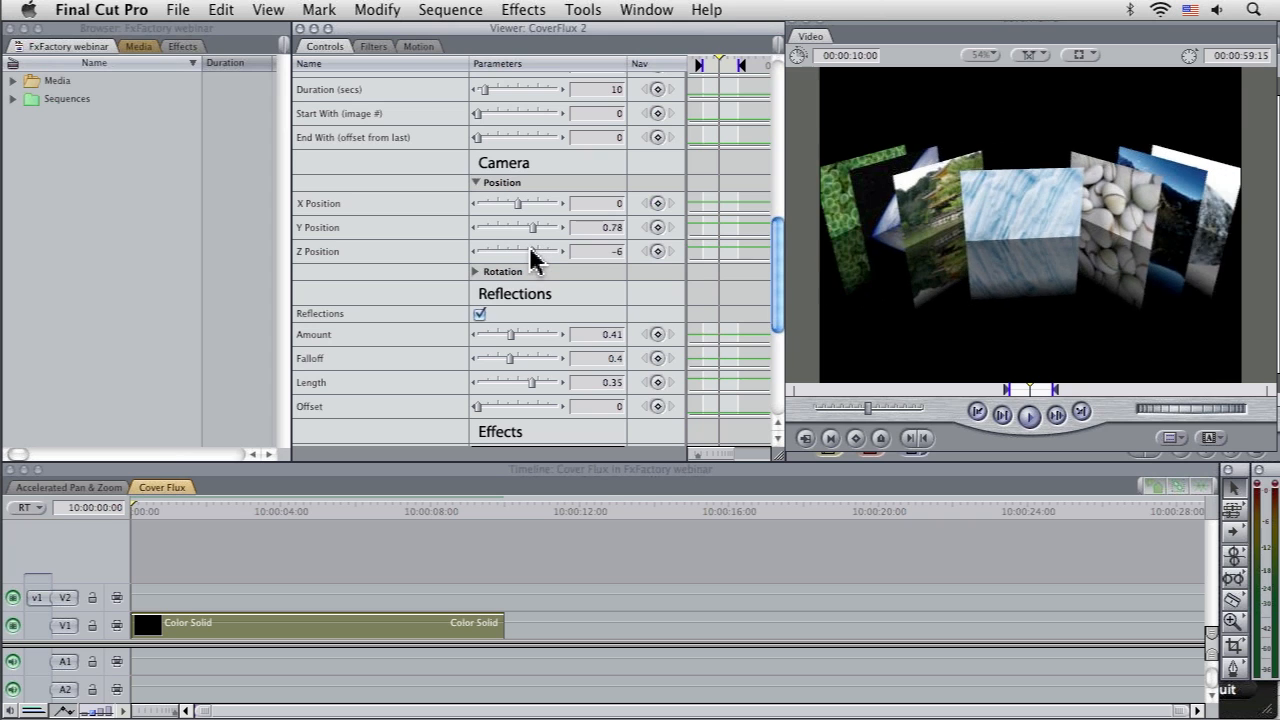
{"action": "mouse_move", "coordinate": [558, 252]}
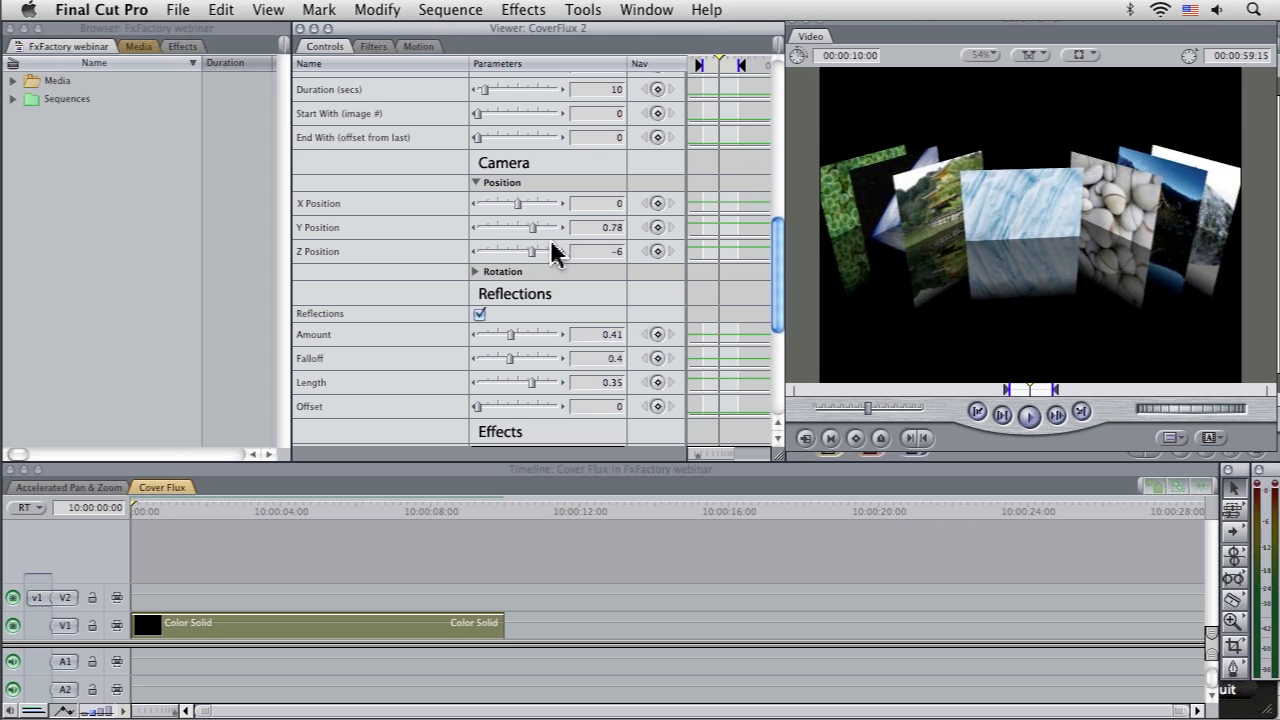
{"action": "left_click_drag", "start_coordinate": [544, 252], "coordinate": [520, 252]}
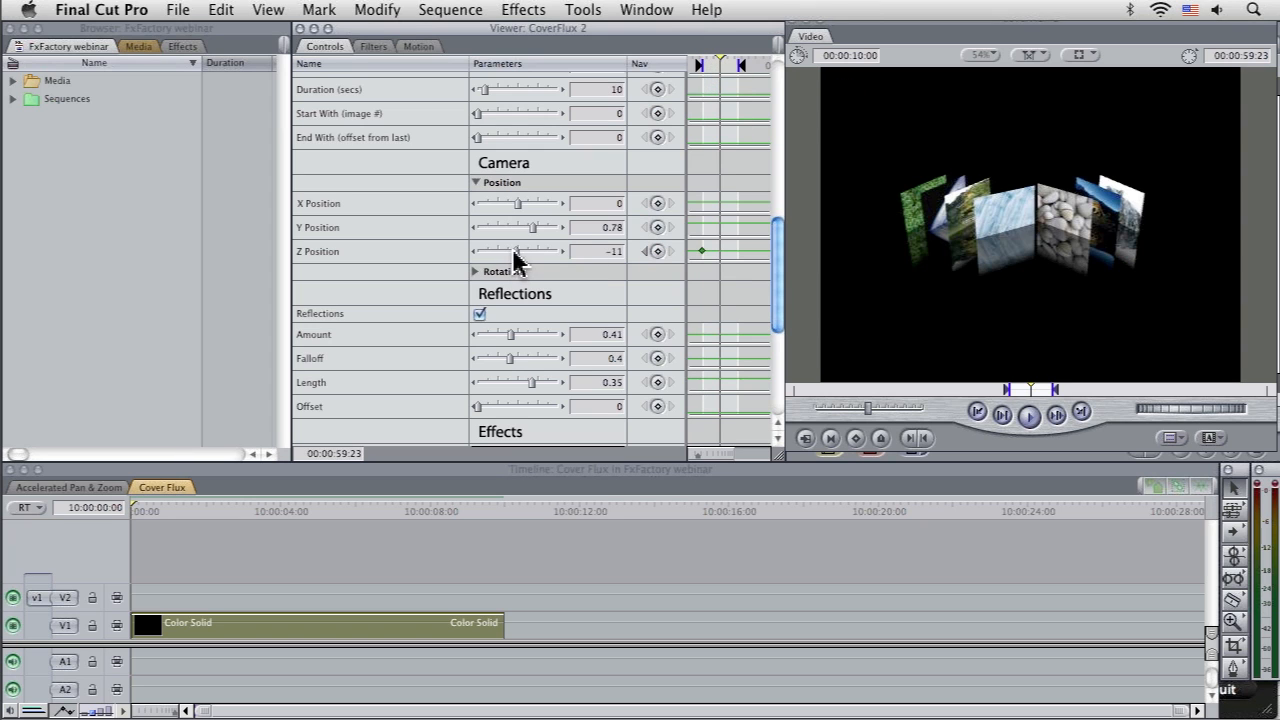
{"action": "left_click_drag", "start_coordinate": [510, 252], "coordinate": [544, 252]}
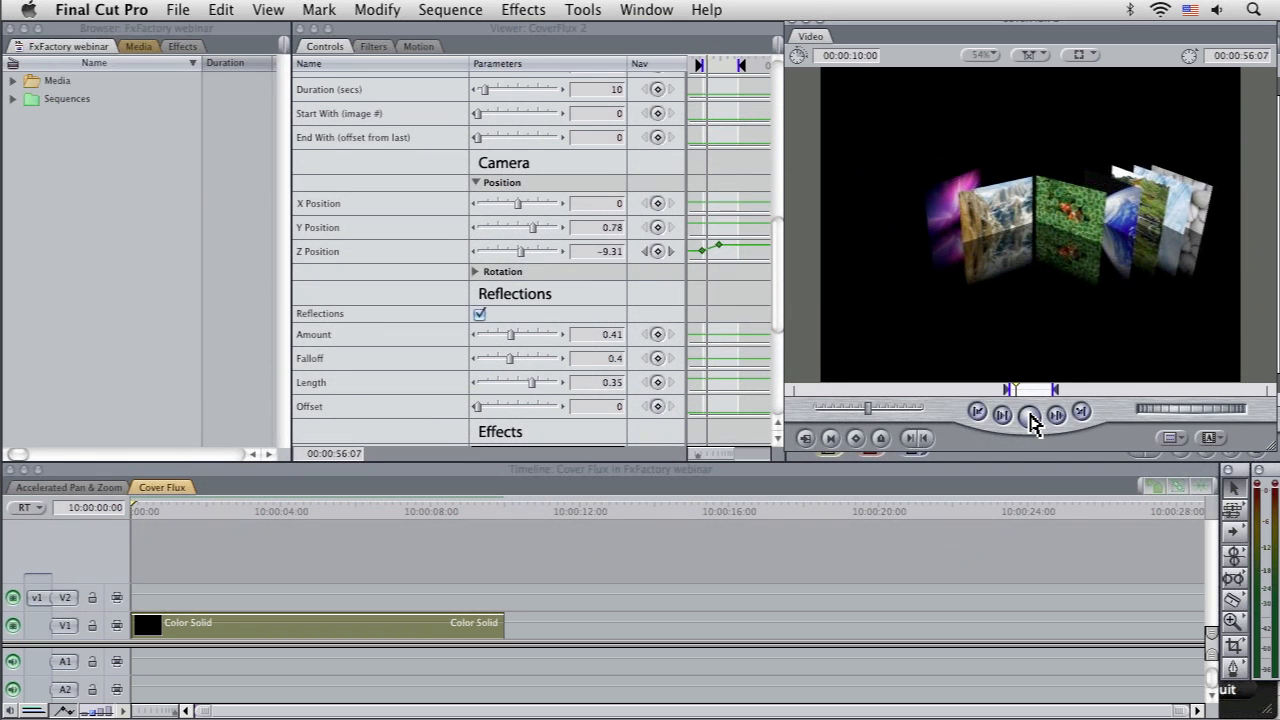
{"action": "left_click", "coordinate": [1028, 412]}
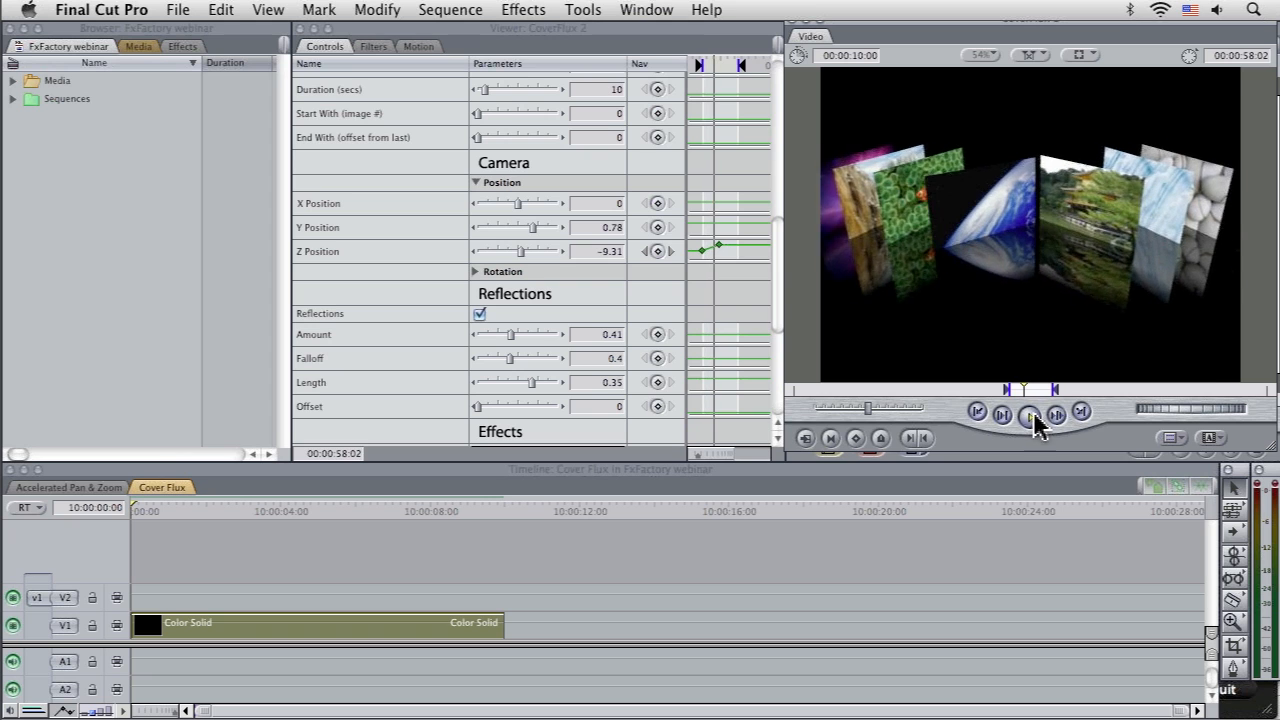
{"action": "left_click", "coordinate": [1028, 412]}
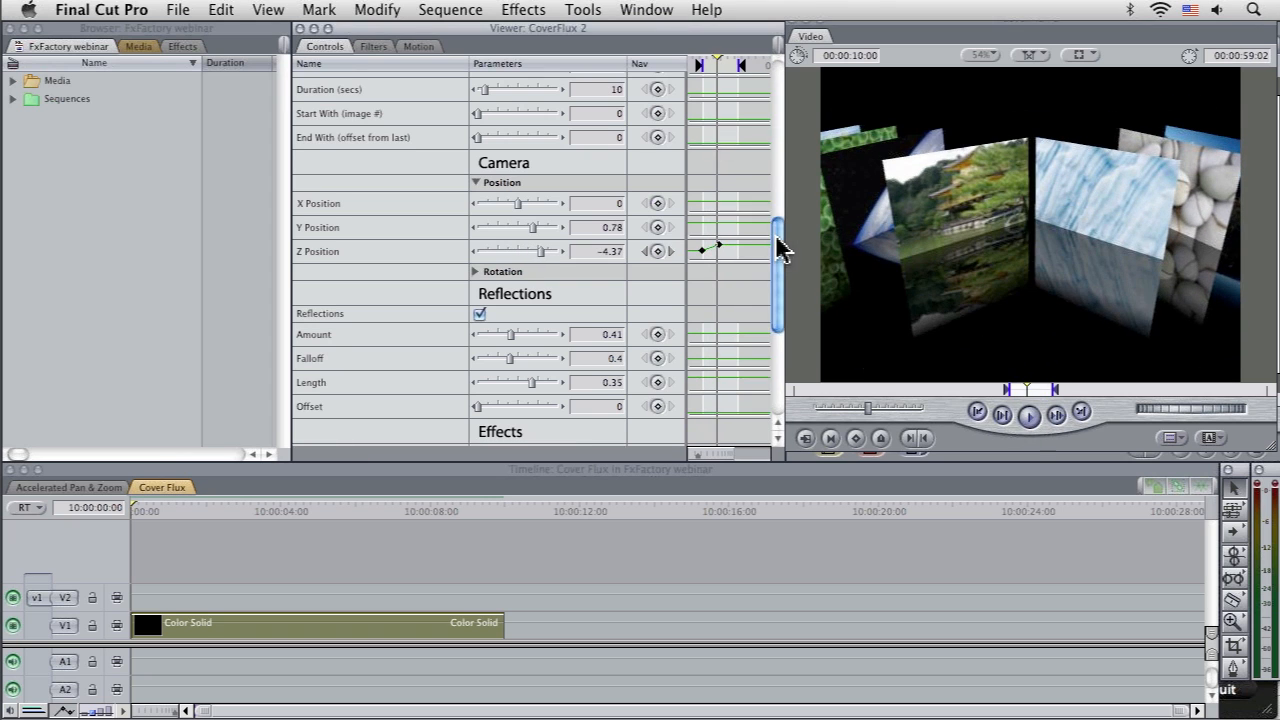
{"action": "scroll", "scroll_direction": "down", "scroll_amount": 3}
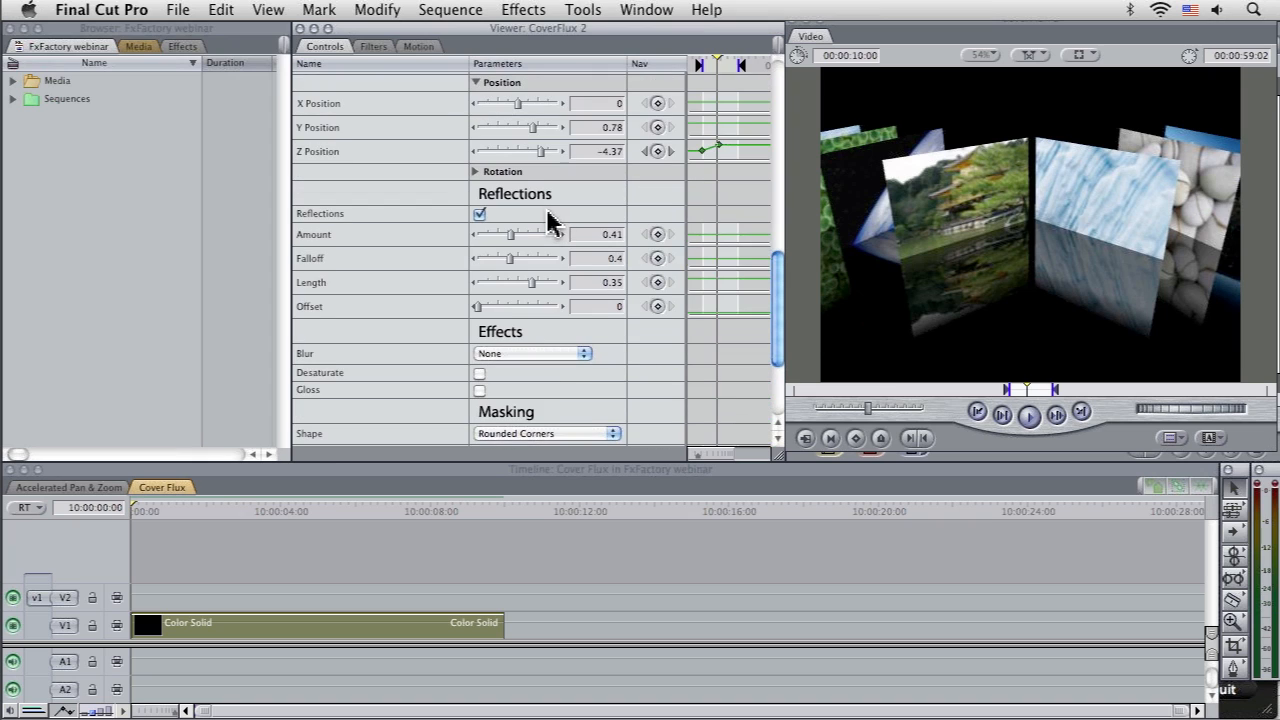
{"action": "mouse_move", "coordinate": [1076, 244]}
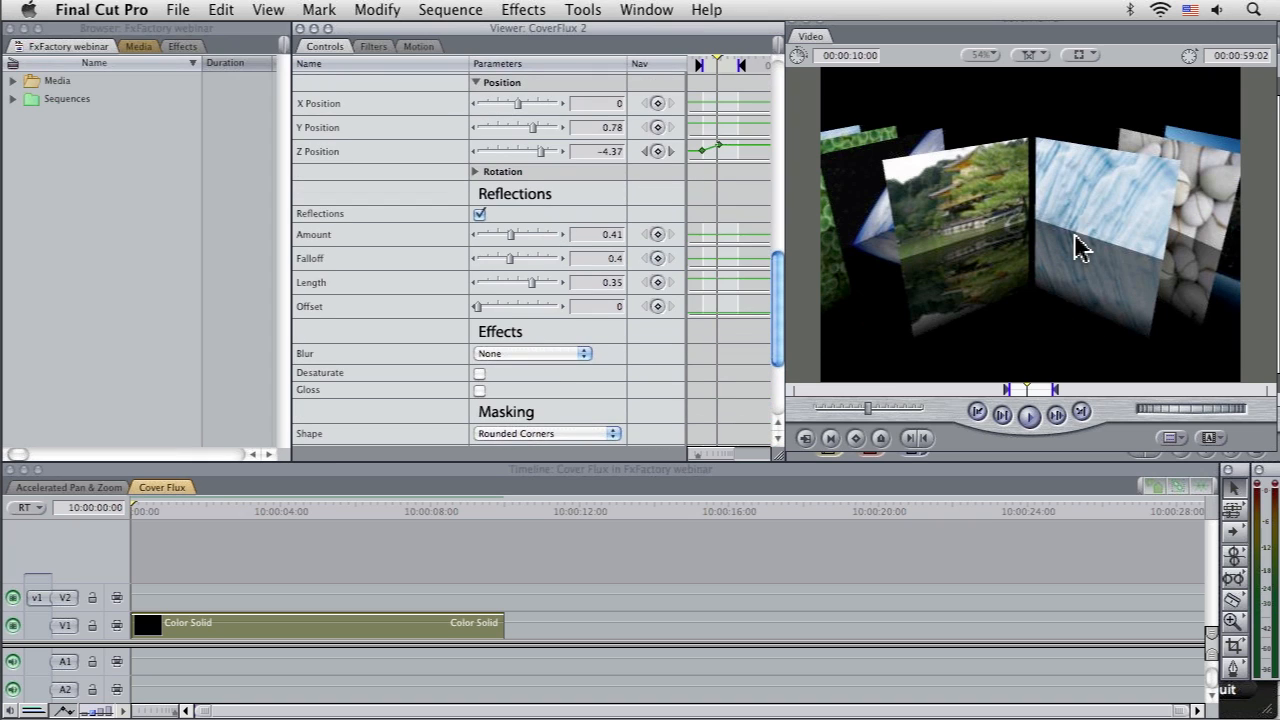
{"action": "mouse_move", "coordinate": [1056, 238]}
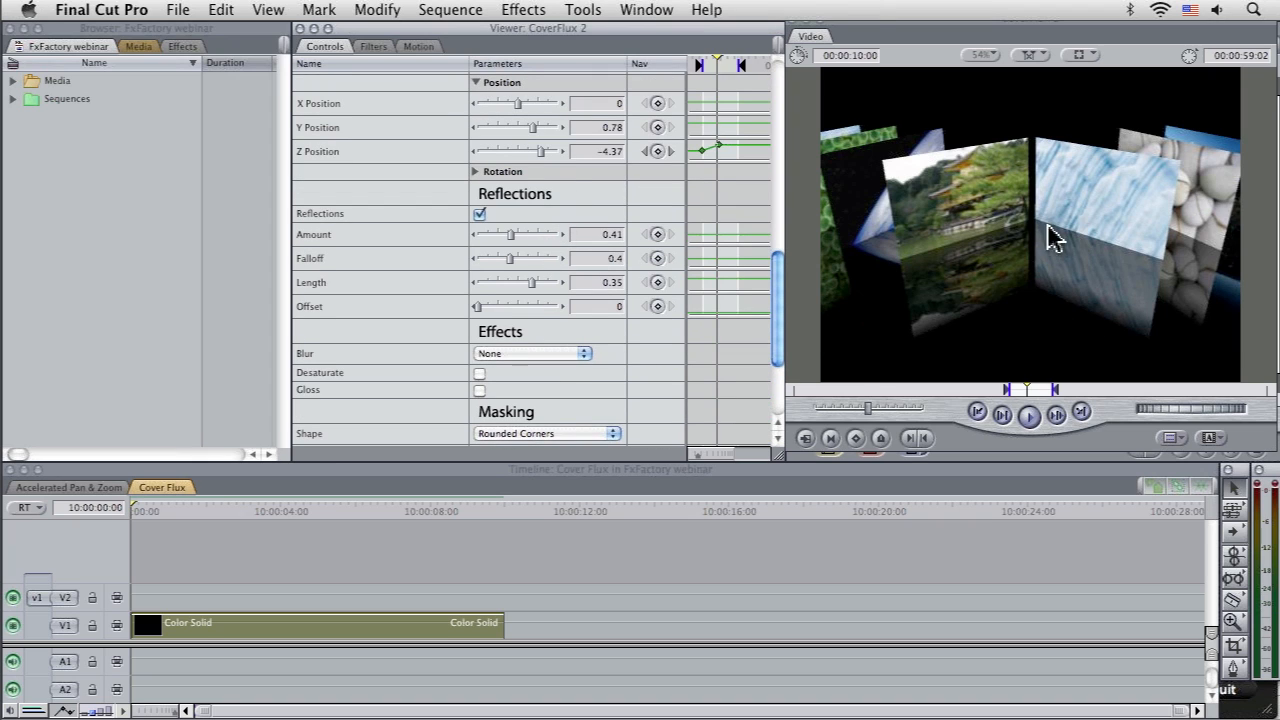
{"action": "mouse_move", "coordinate": [982, 316]}
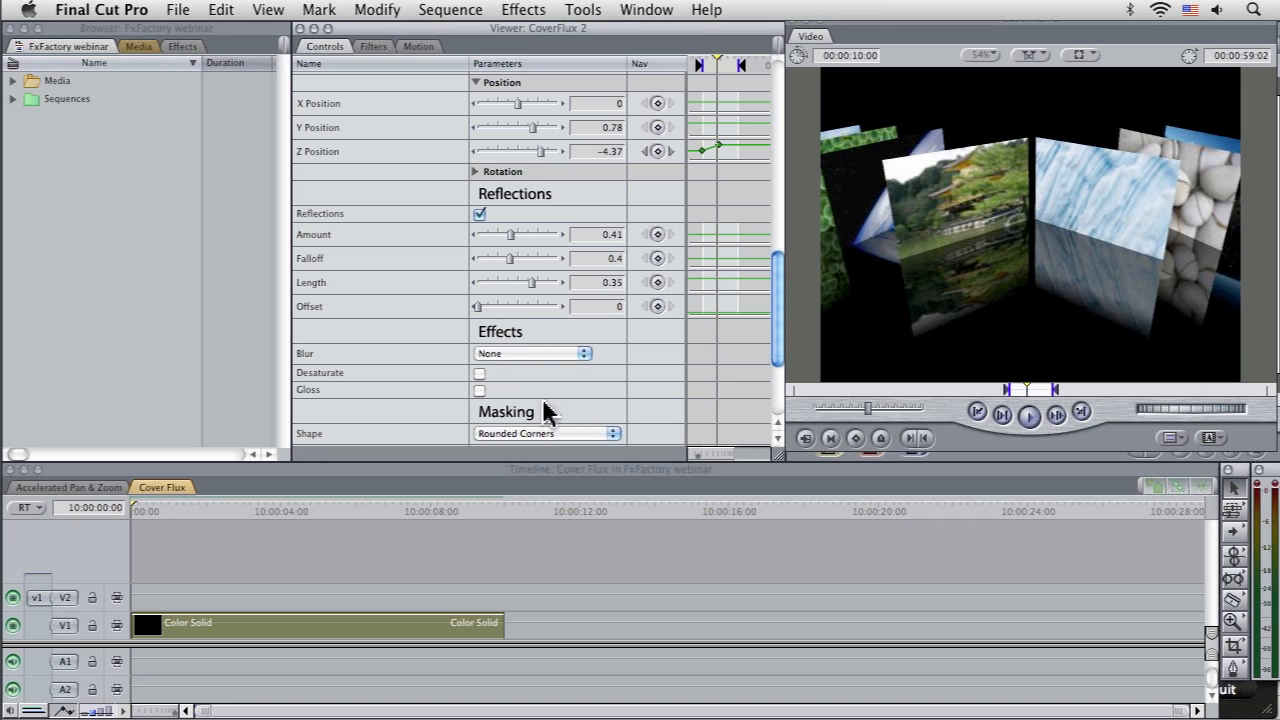
{"action": "mouse_move", "coordinate": [970, 164]}
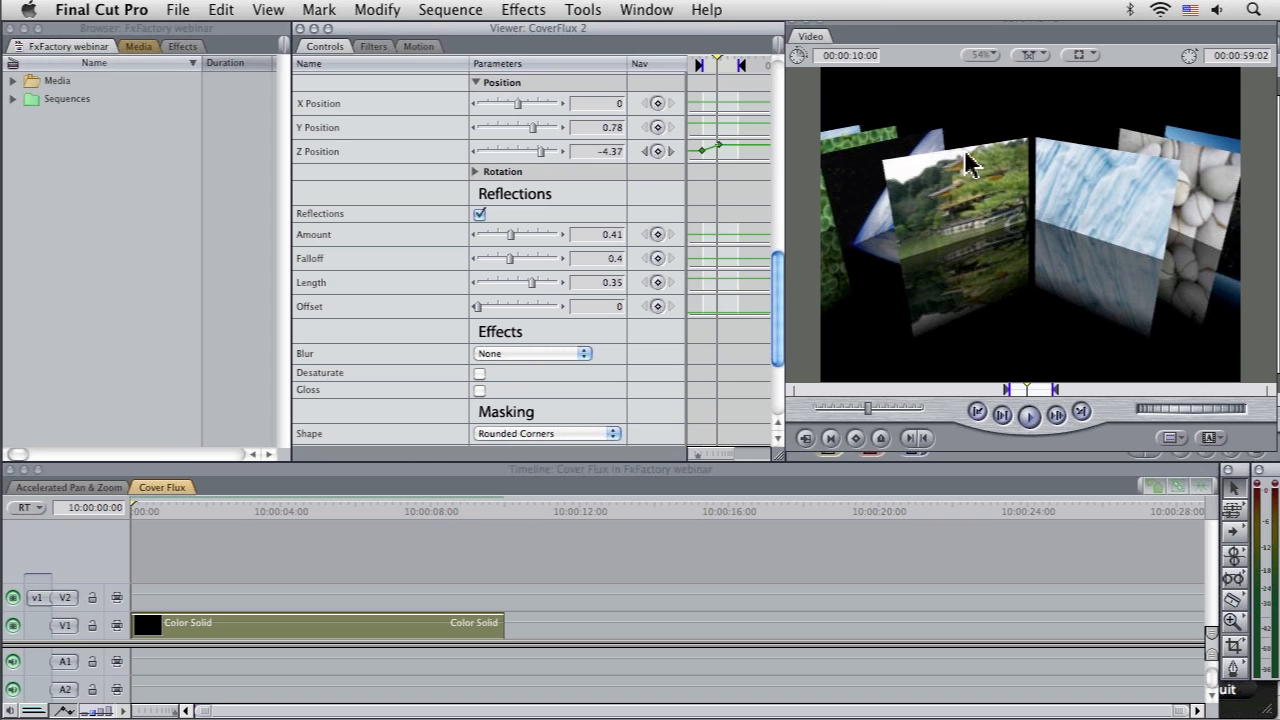